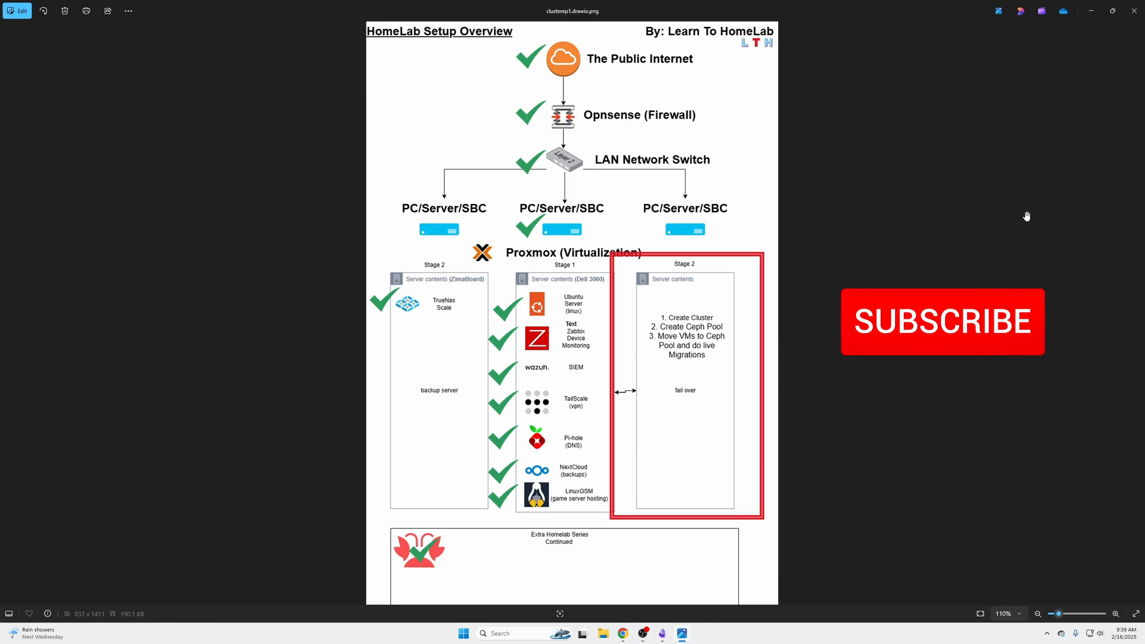
Switch from the HomeLab overview diagram in Photos to the Learn To HomeLab EP 19 page
click(942, 322)
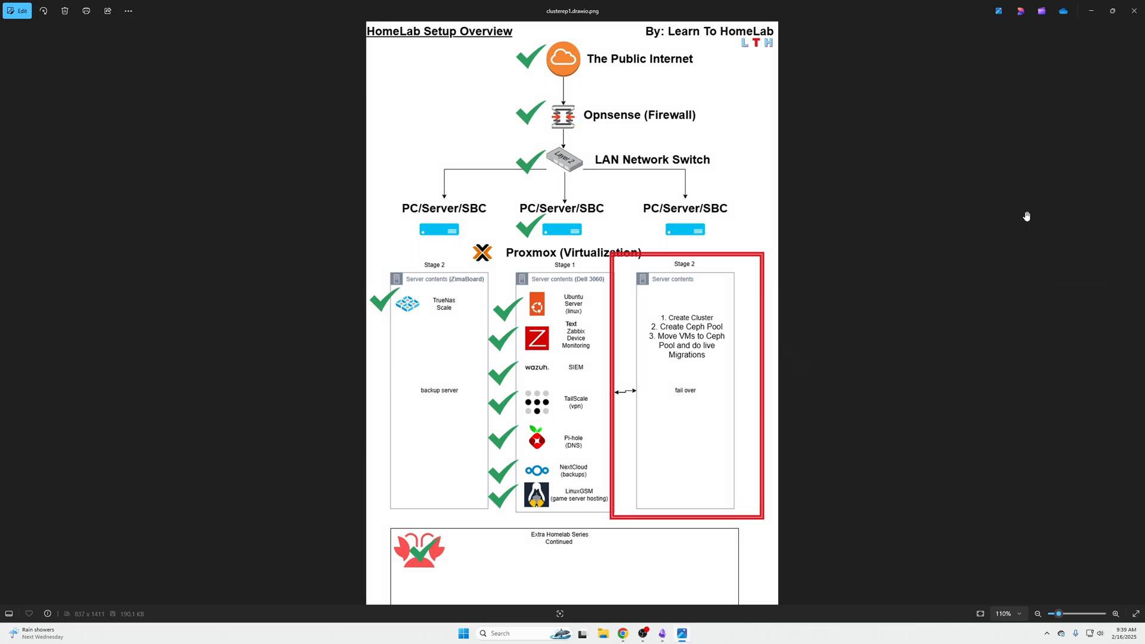
mouse_move(808, 346)
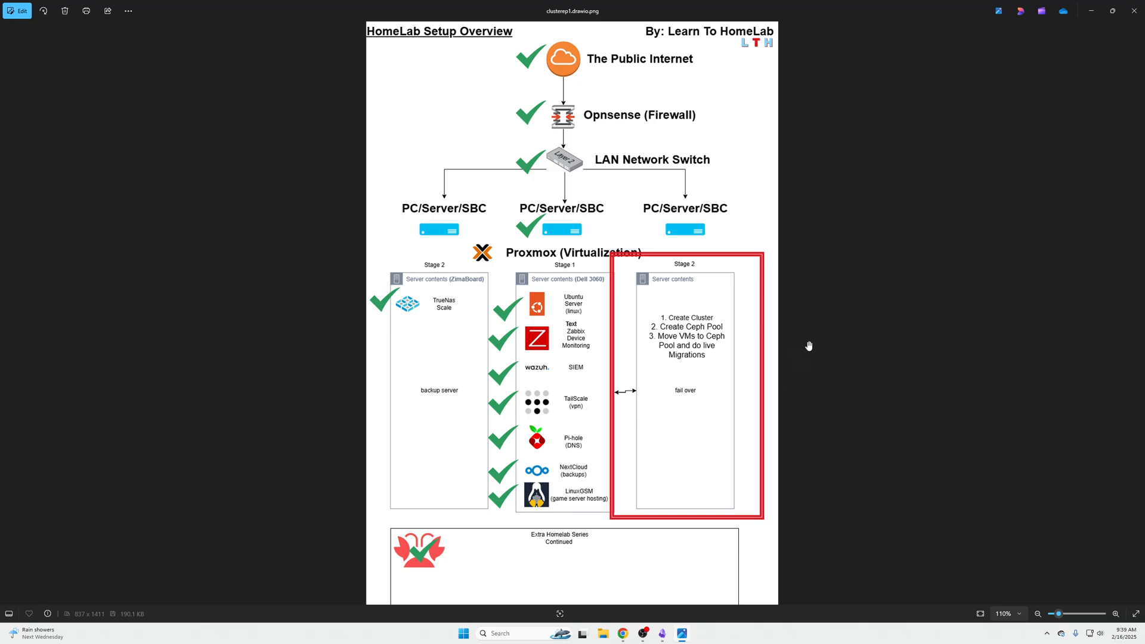
mouse_move(1000, 217)
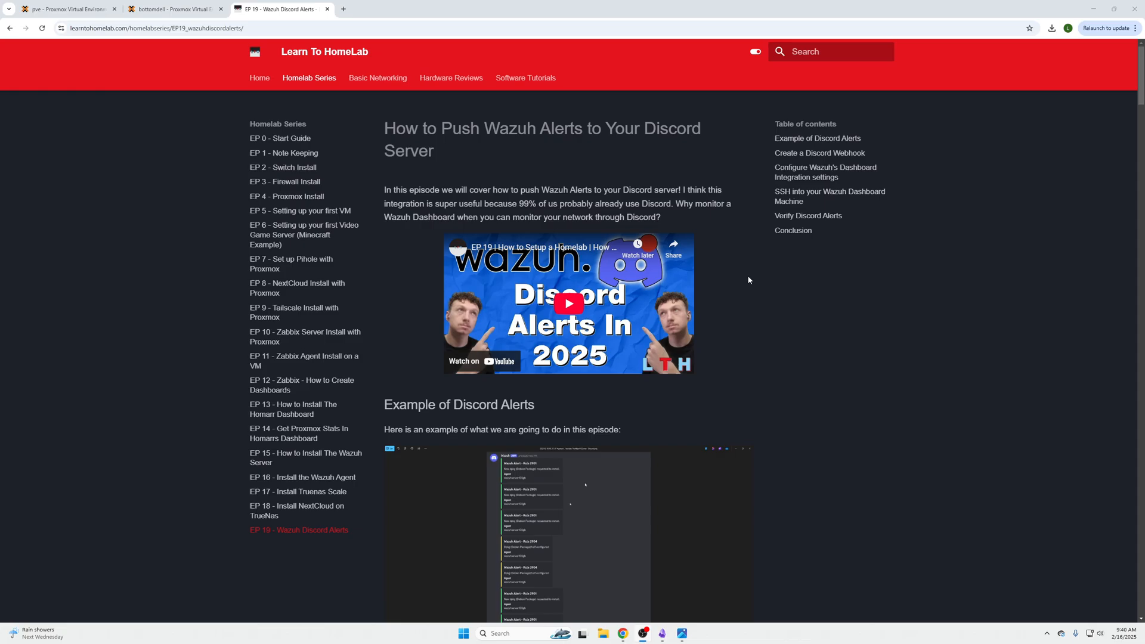
Scroll the EP 19 page down to the Create a Discord Webhook steps
scroll(down, 3)
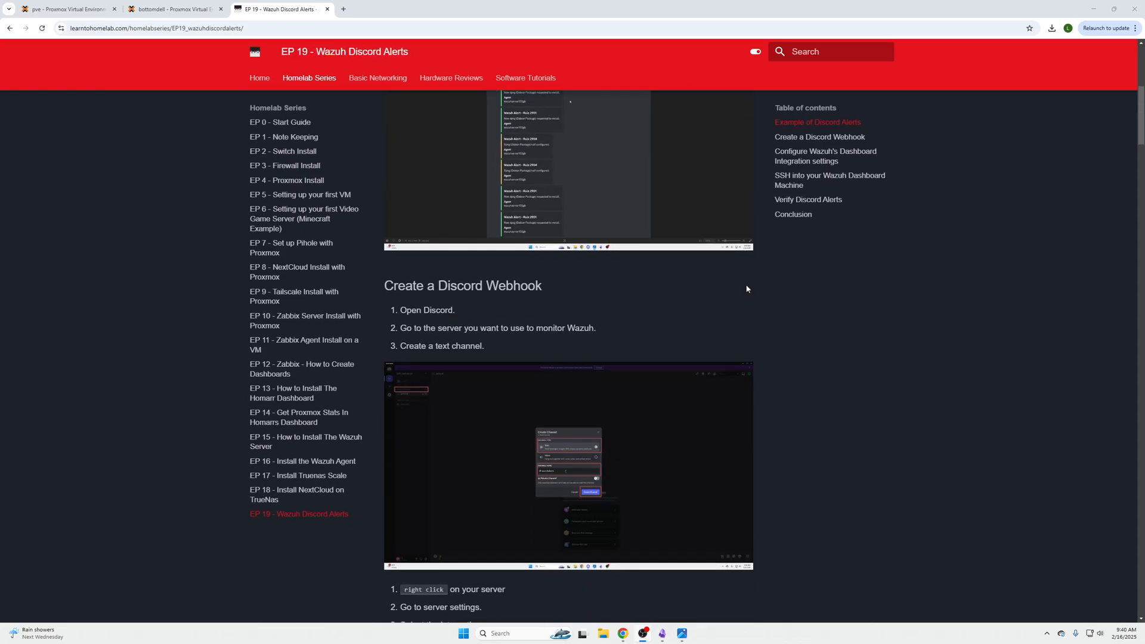
scroll(down, 3)
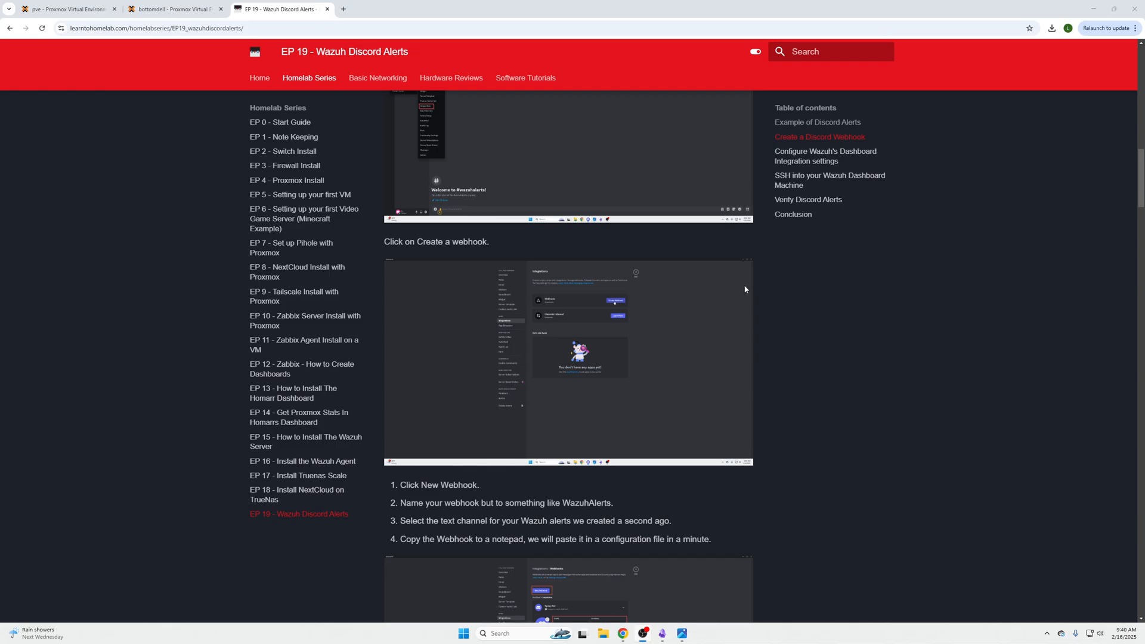
mouse_move(628, 274)
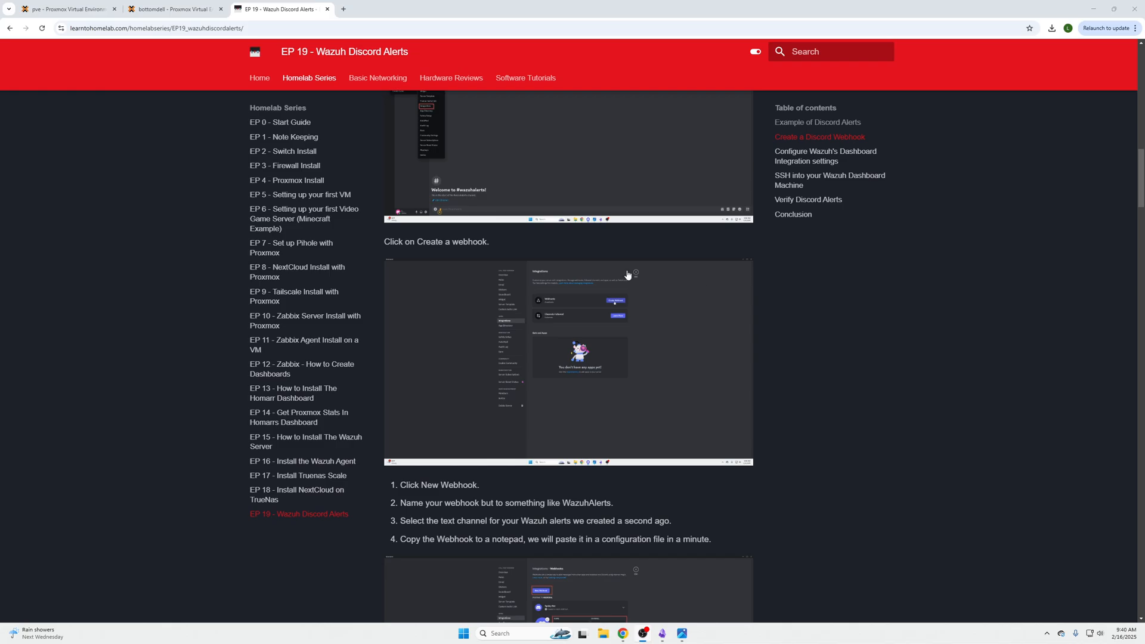
Check the pve and bottomdell node pages, then scroll the EP 4 Proxmox Install guide to its BIOS step
click(65, 9)
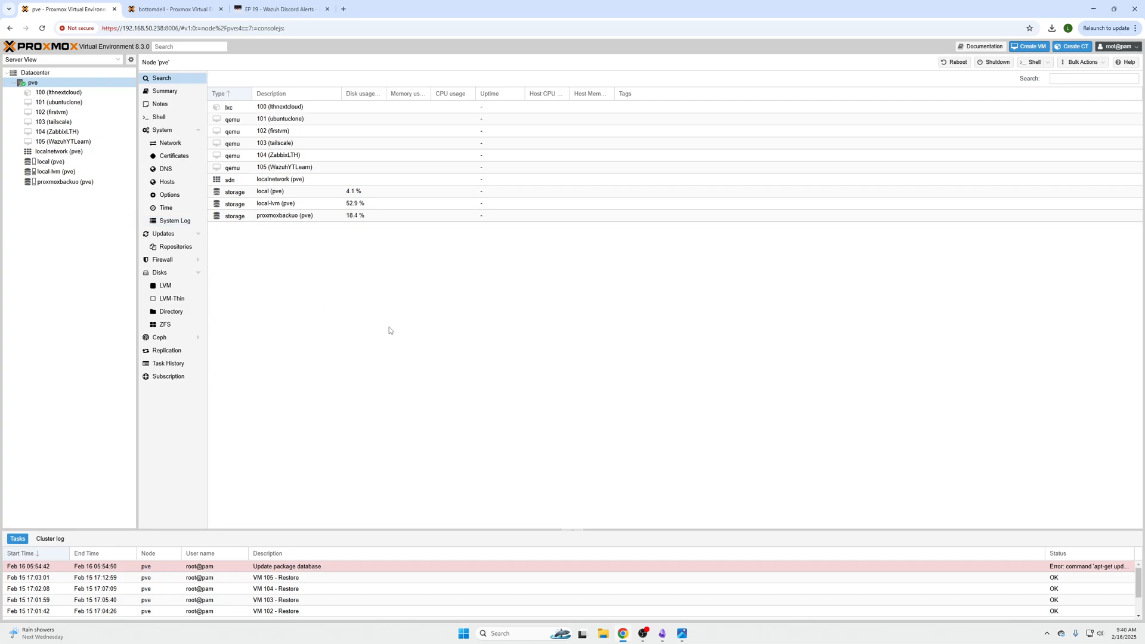
click(173, 9)
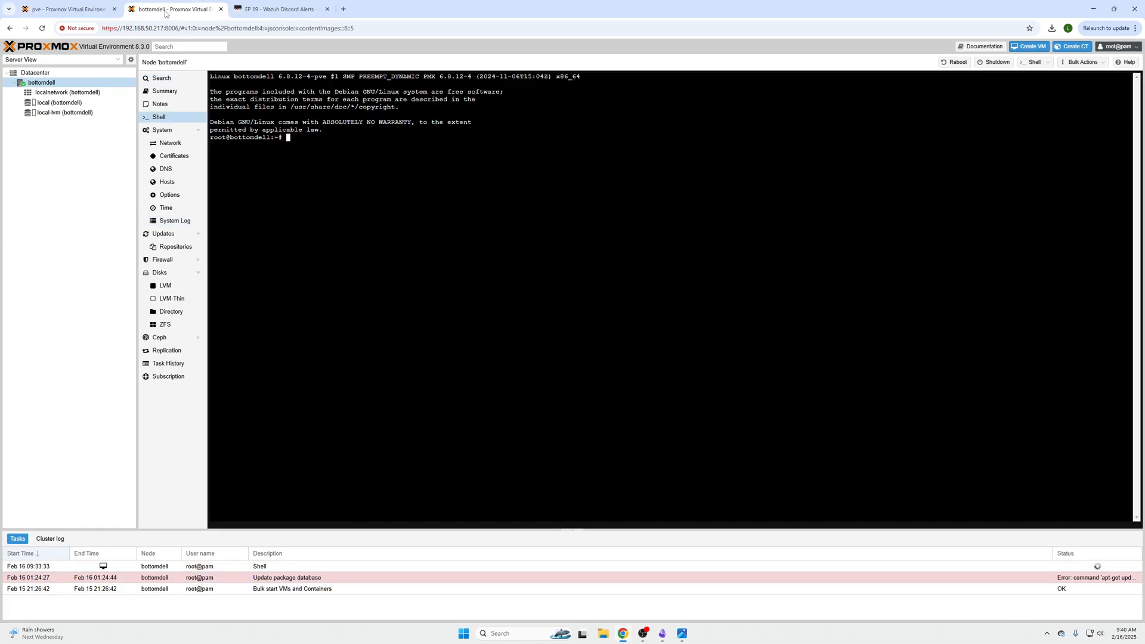
mouse_move(318, 233)
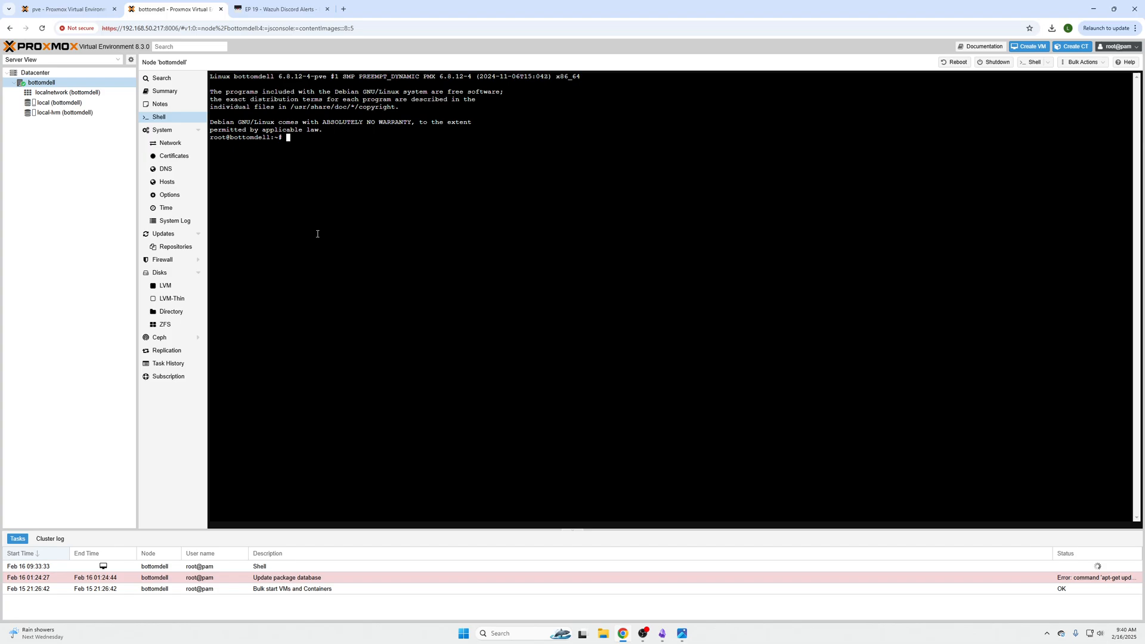
mouse_move(314, 187)
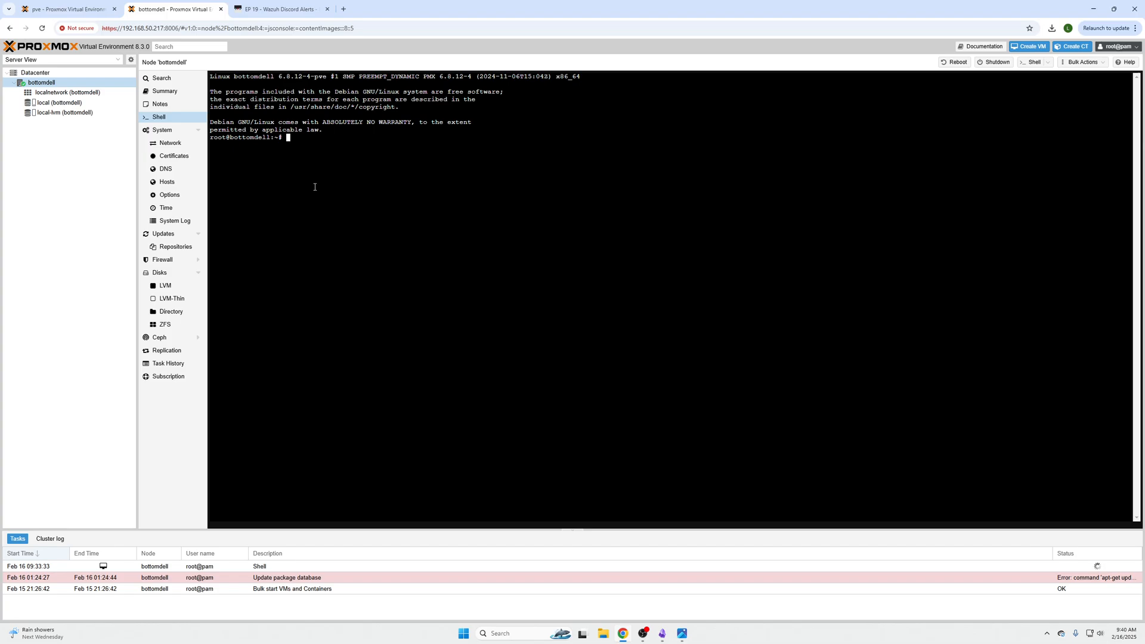
mouse_move(246, 75)
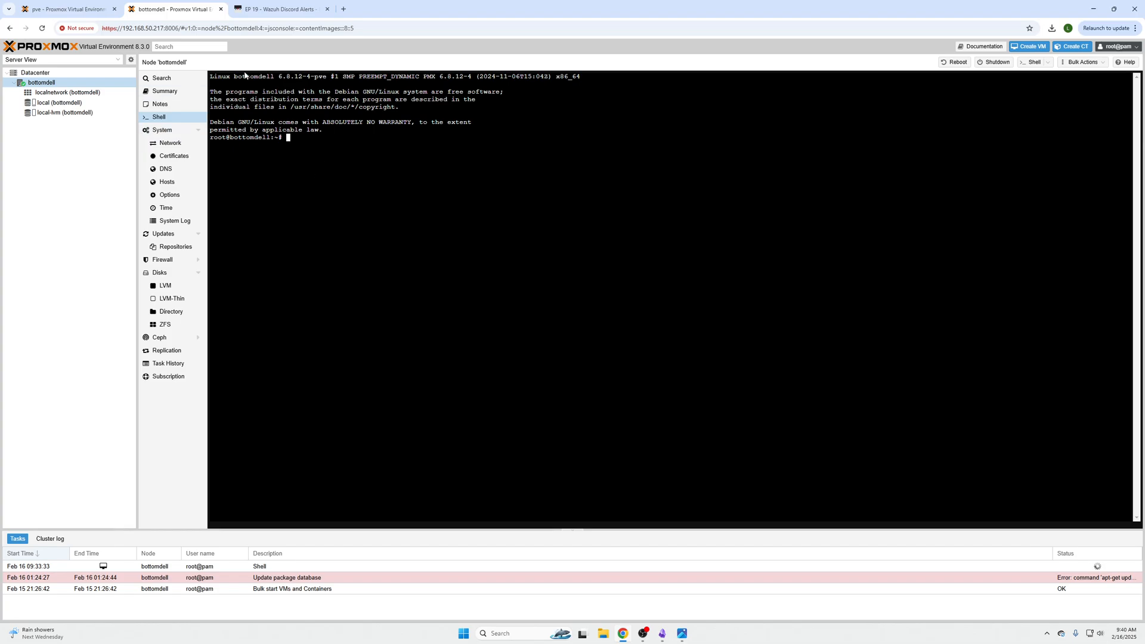
click(280, 9)
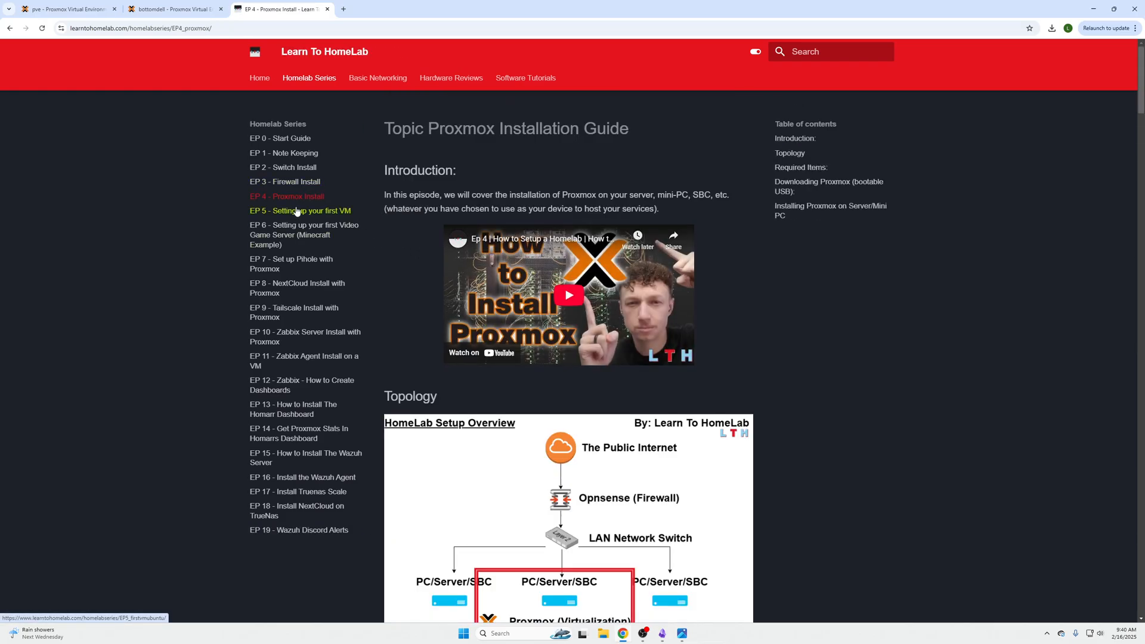
scroll(down, 3)
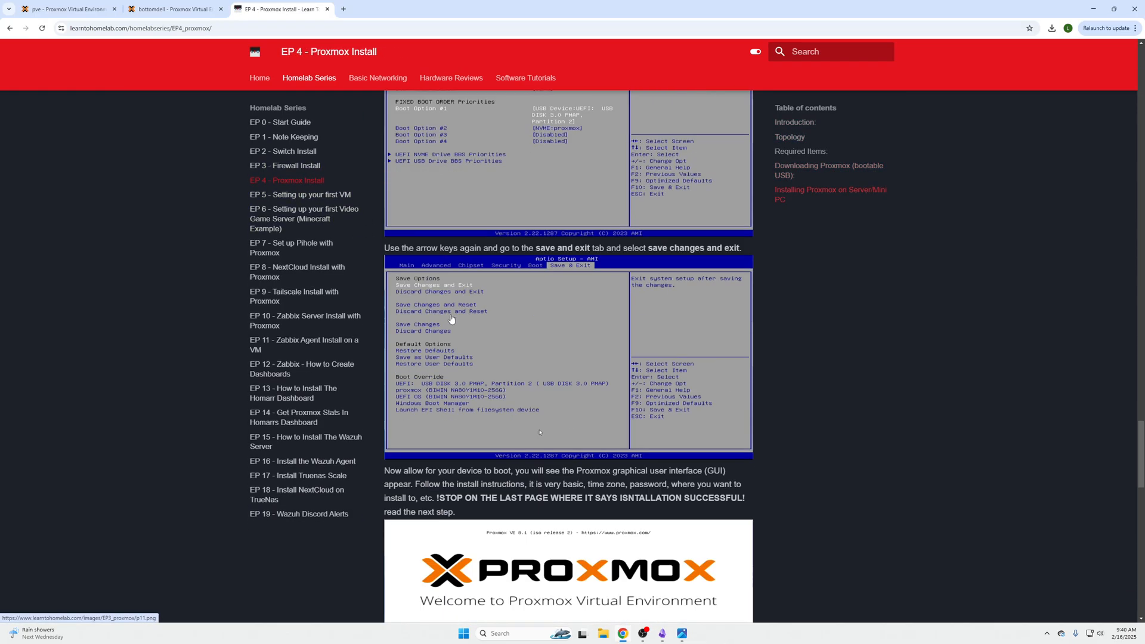
Return to the bottomdell Proxmox tab showing its root shell prompt
click(65, 9)
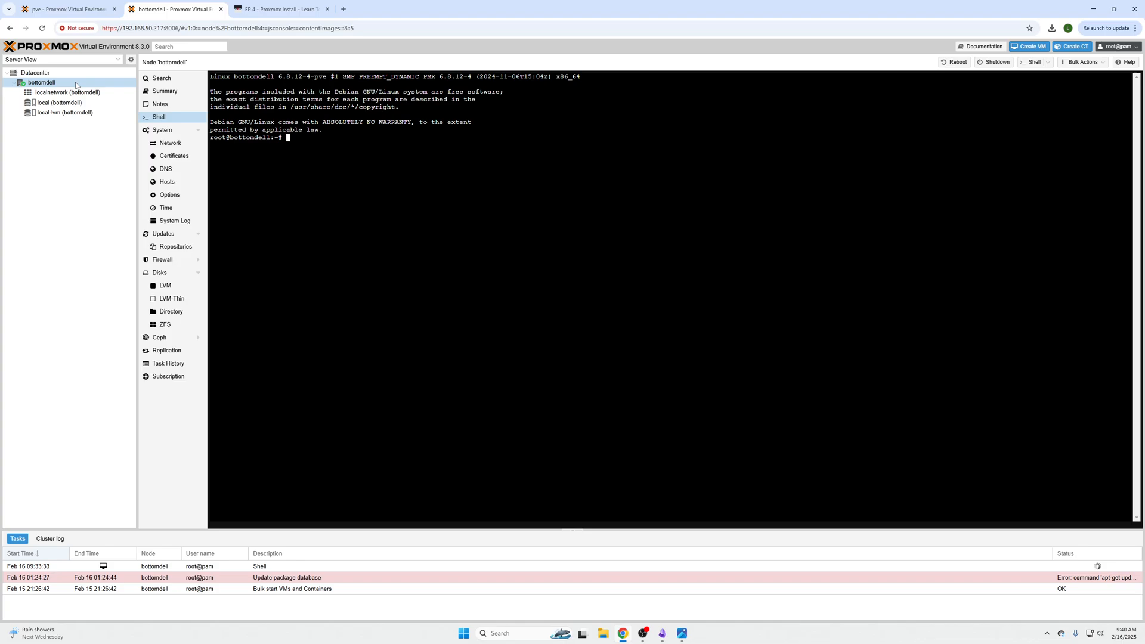
mouse_move(134, 153)
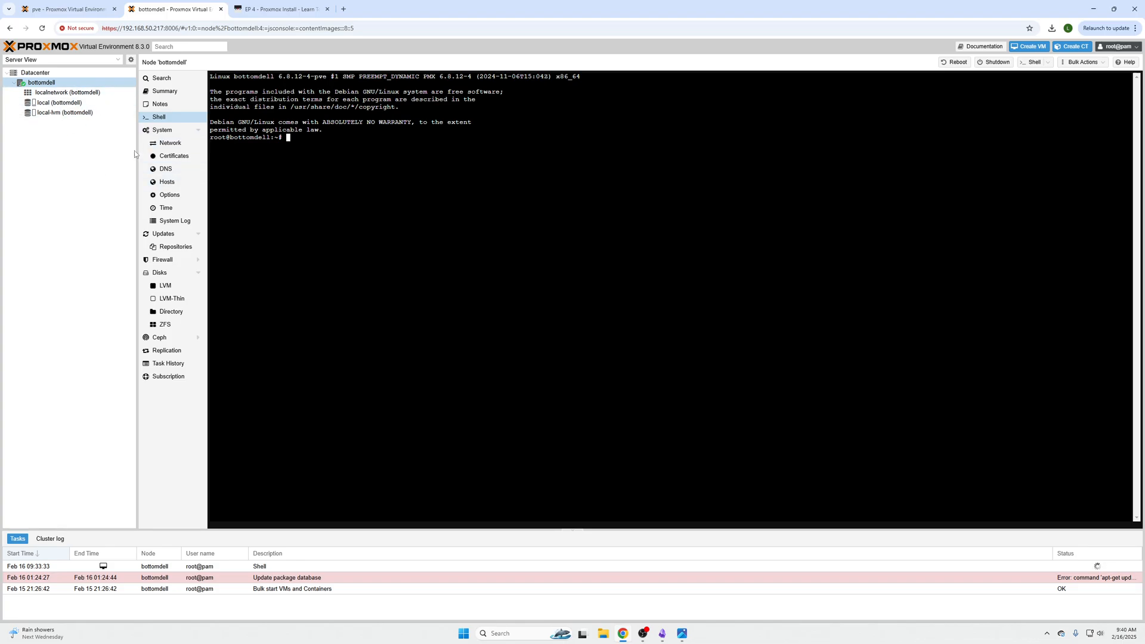
mouse_move(165, 169)
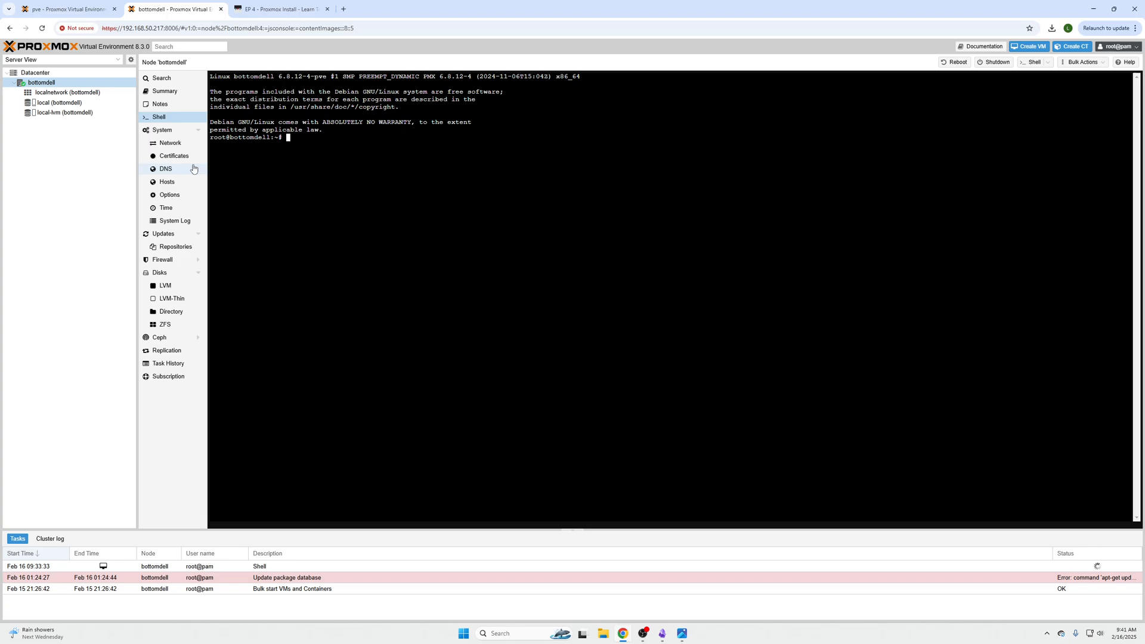
mouse_move(84, 122)
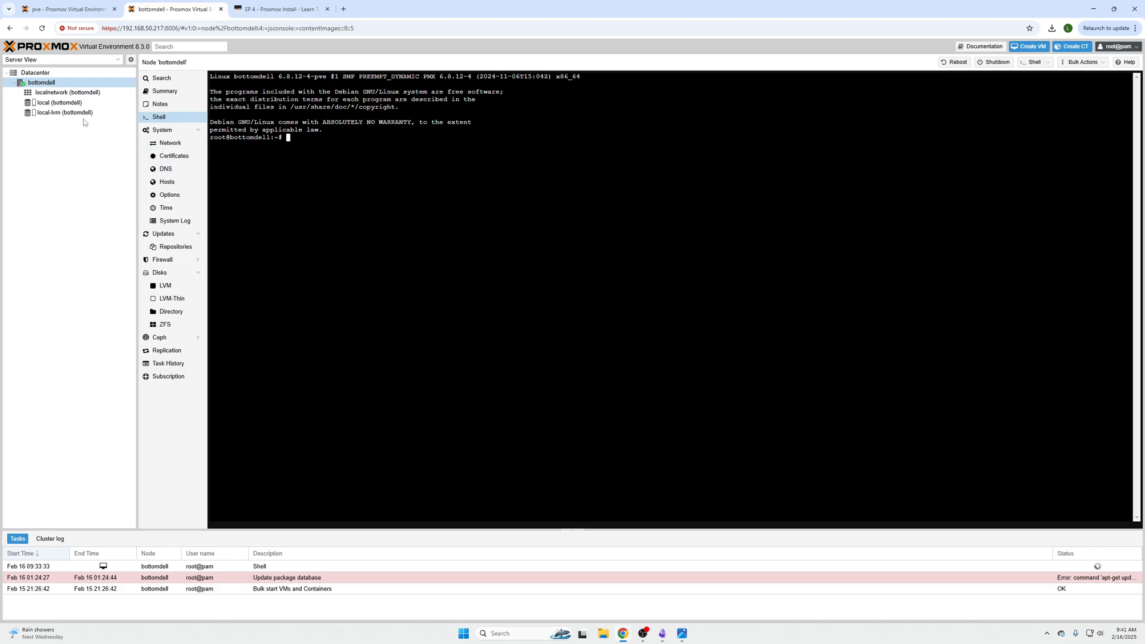
mouse_move(260, 142)
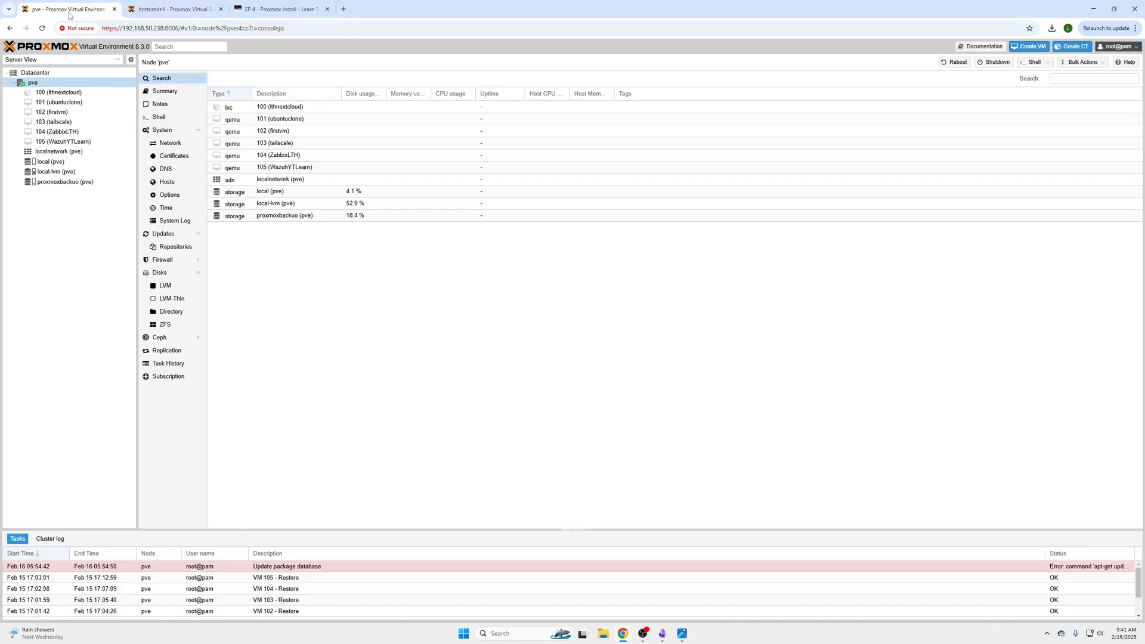
mouse_move(60, 102)
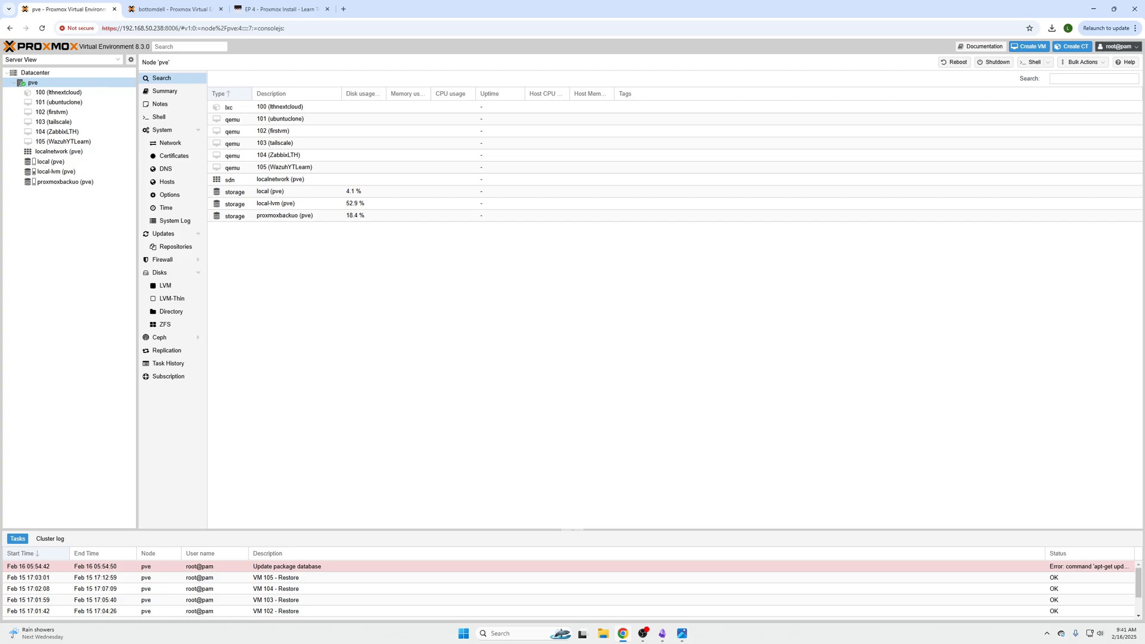
Fill in a Create Cluster dialog on pve named lthcluster with link 0 at 192.168.50.238
click(35, 72)
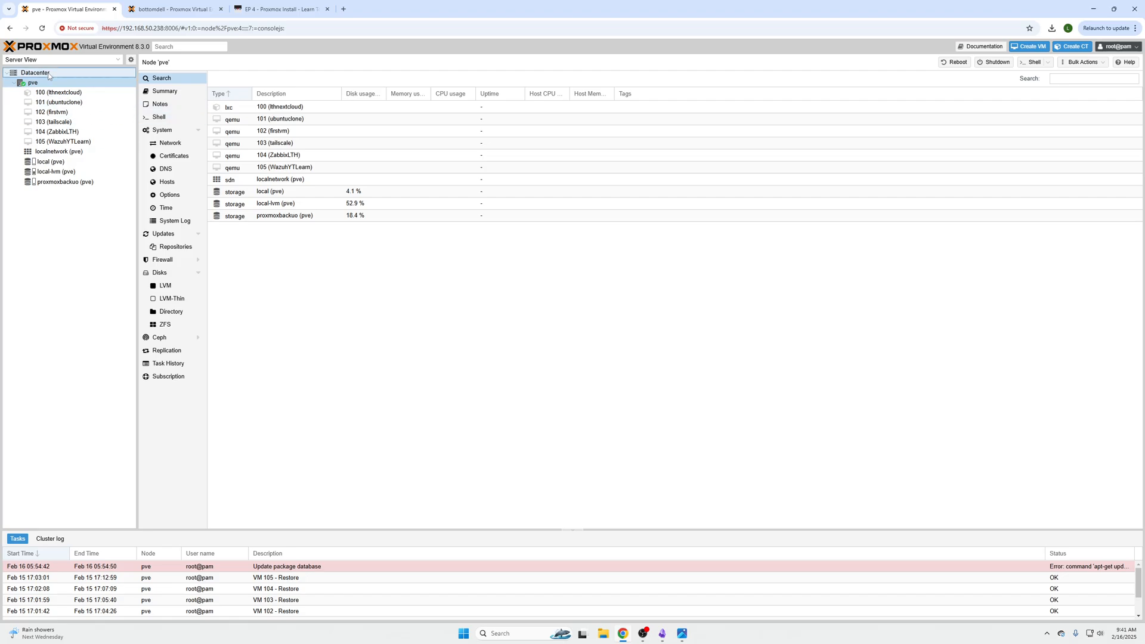
click(36, 72)
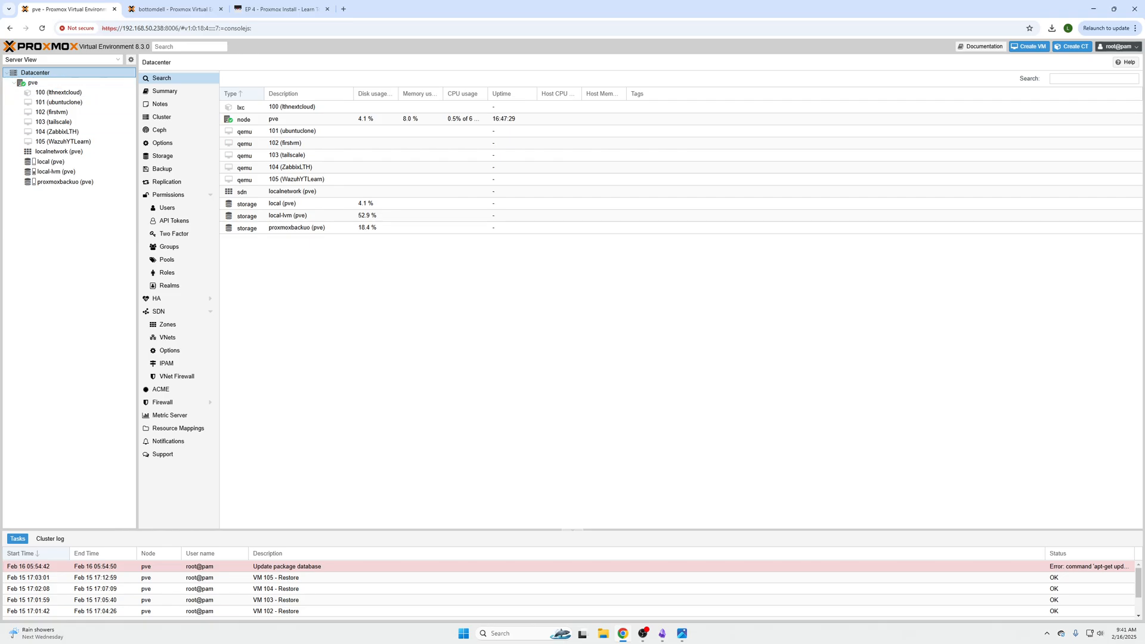
click(161, 116)
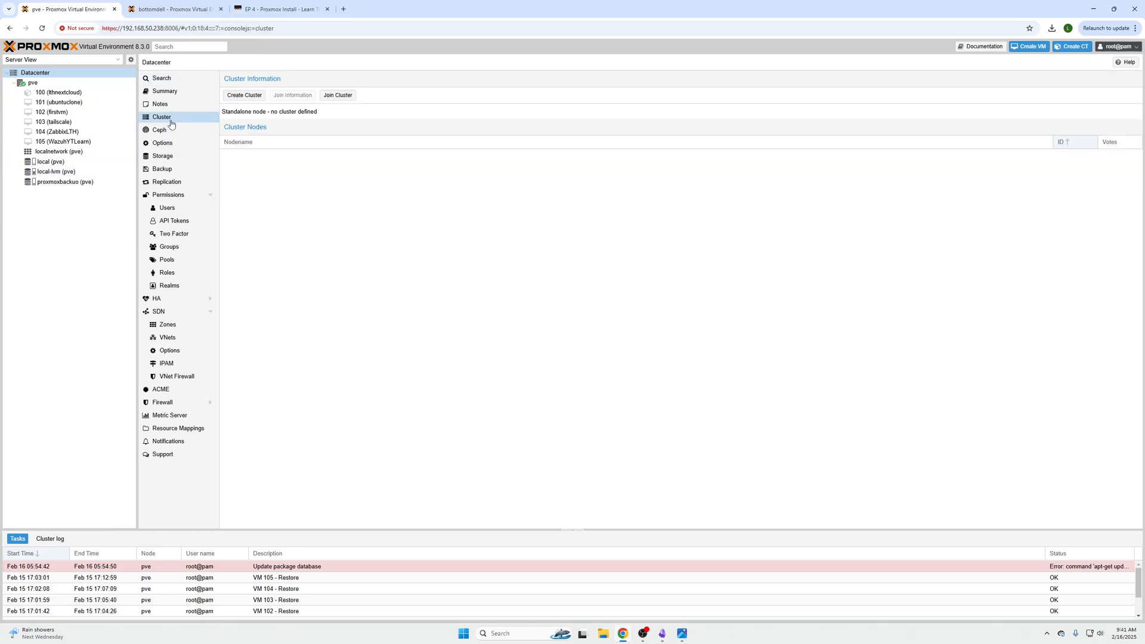
click(244, 95)
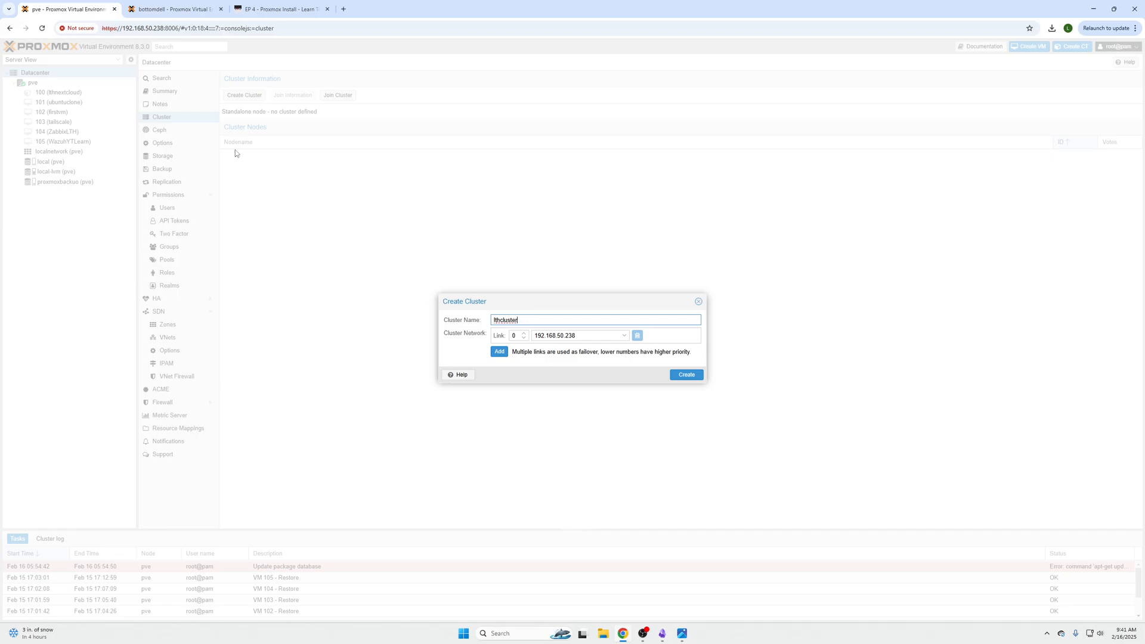
mouse_move(663, 404)
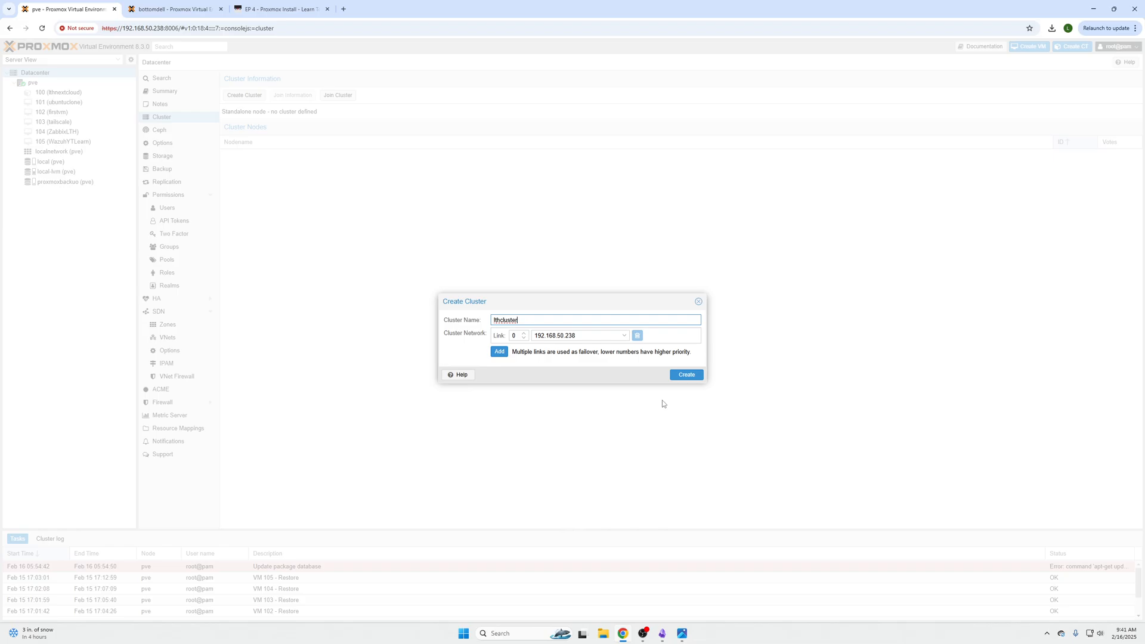
mouse_move(208, 95)
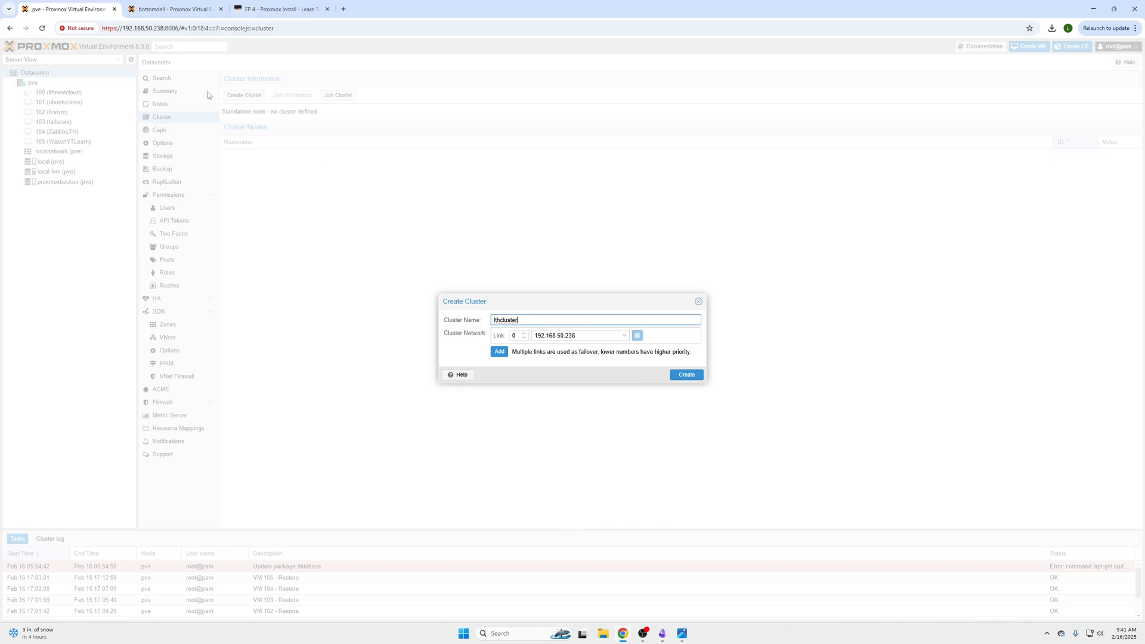
click(139, 28)
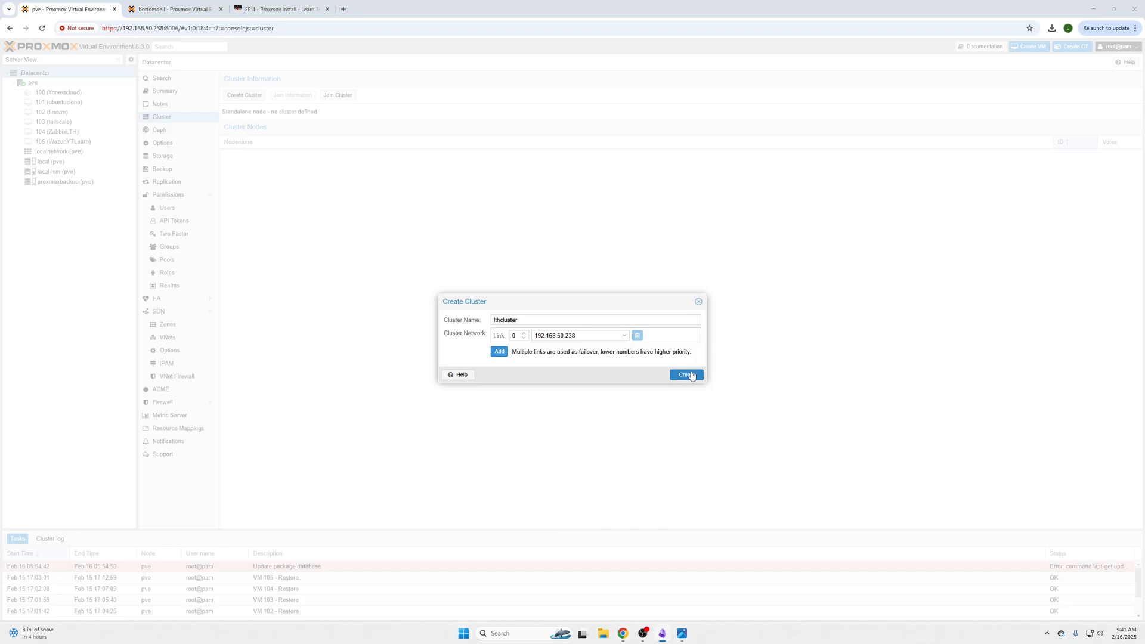
Create lthcluster on pve and copy its join information
click(685, 374)
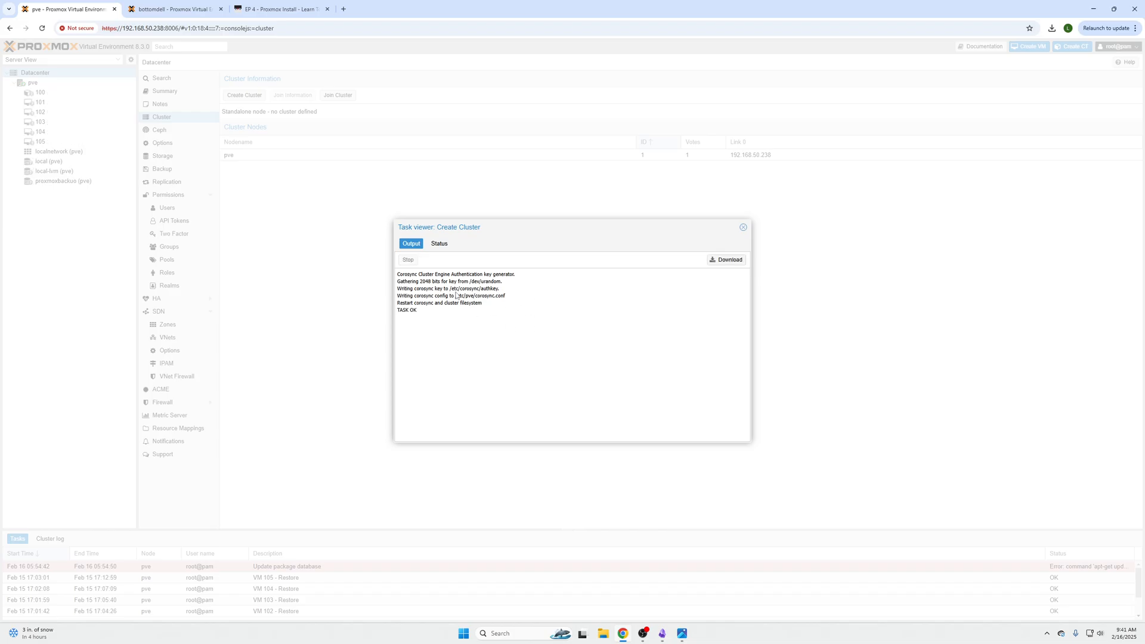
mouse_move(514, 311)
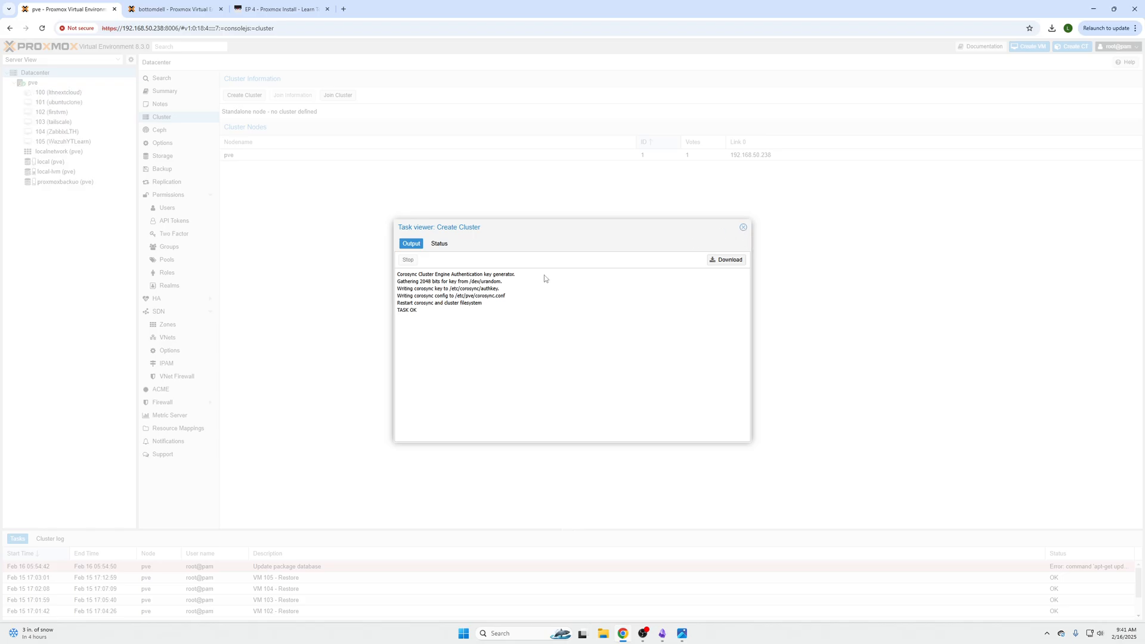
click(743, 227)
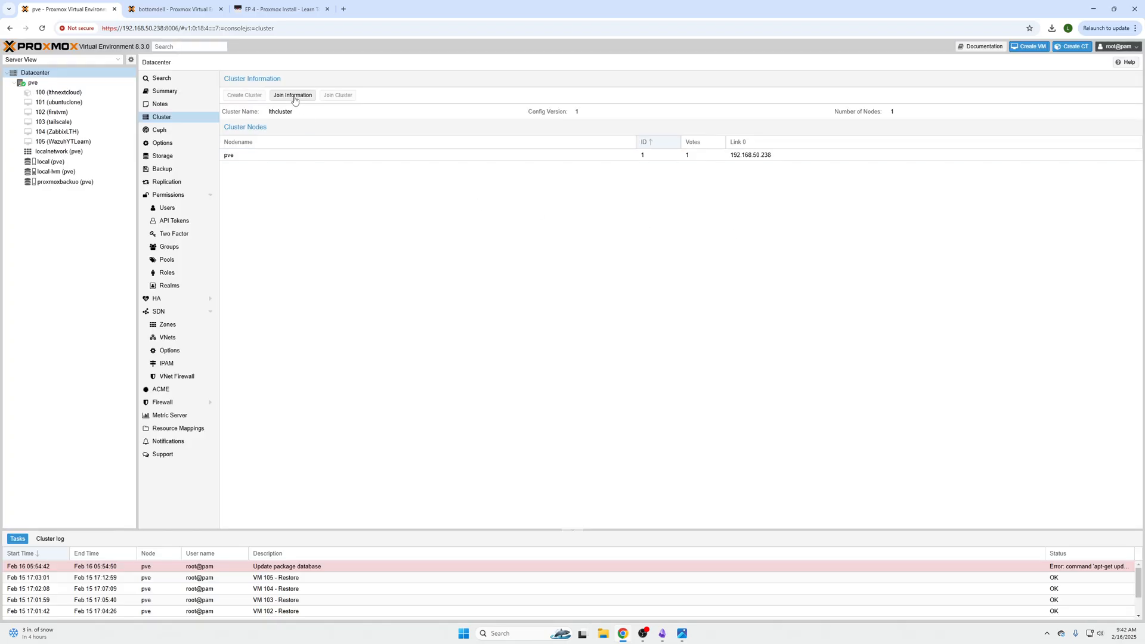
click(293, 95)
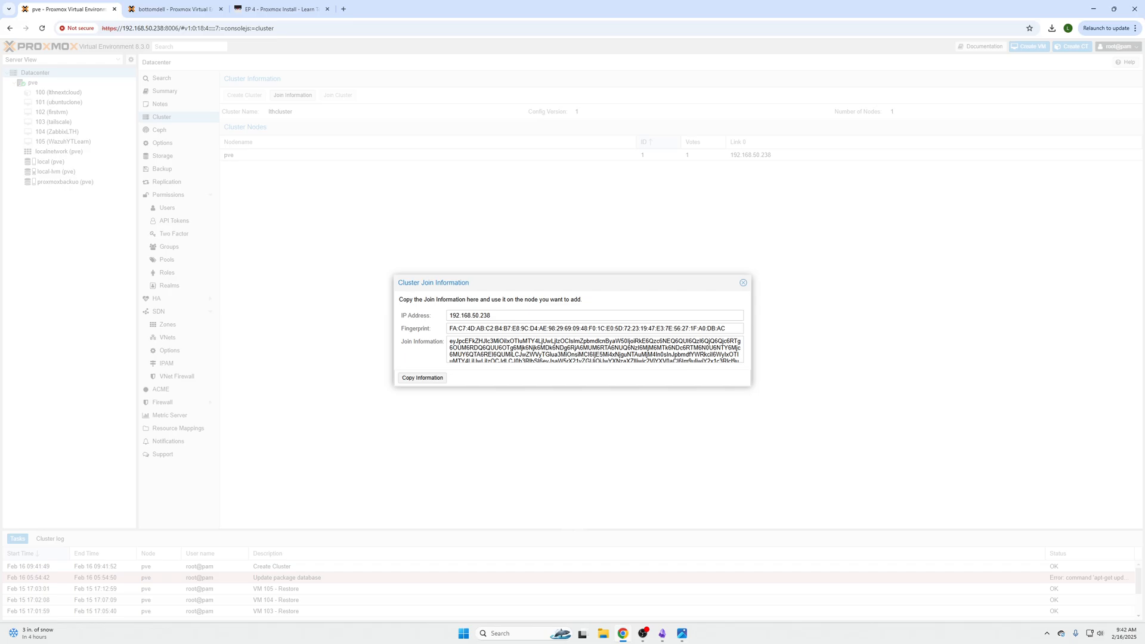
mouse_move(572, 497)
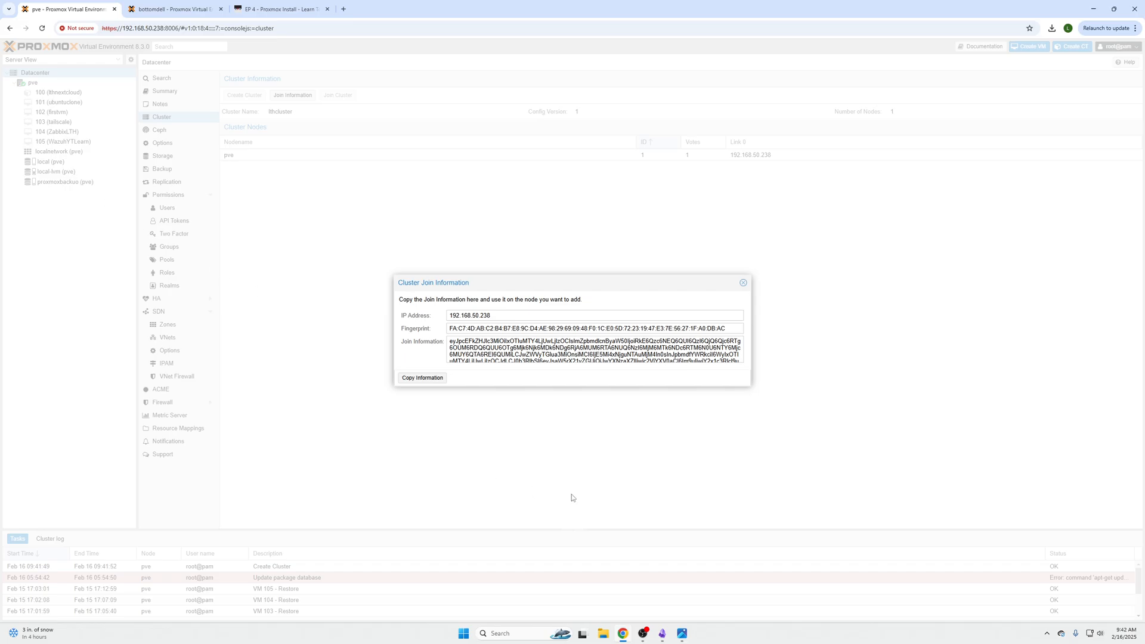
click(422, 378)
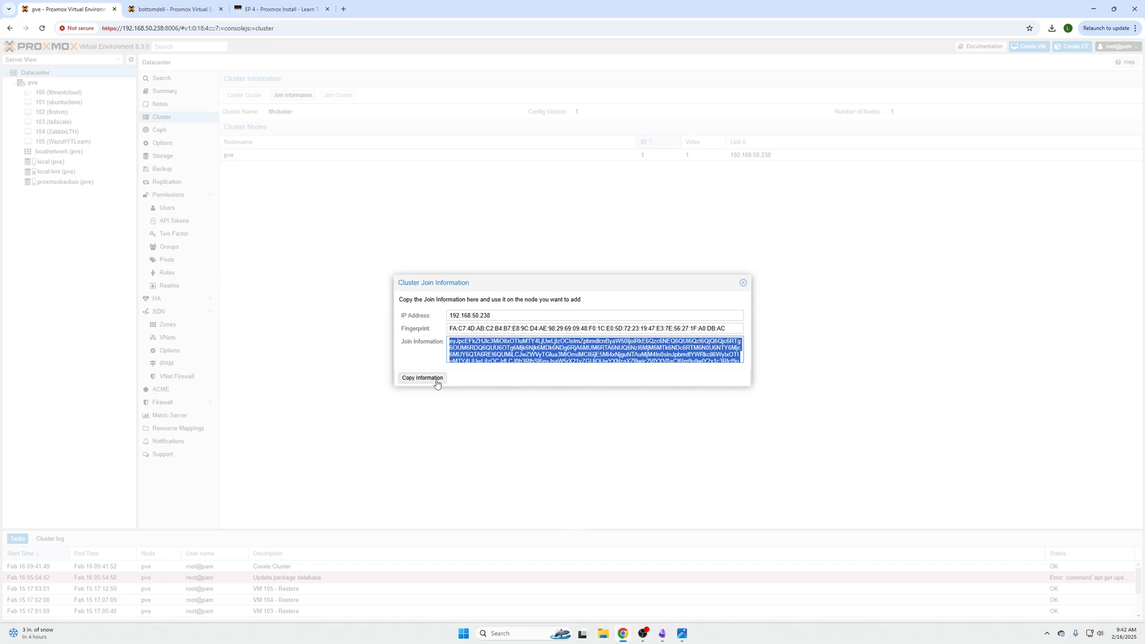
mouse_move(741, 287)
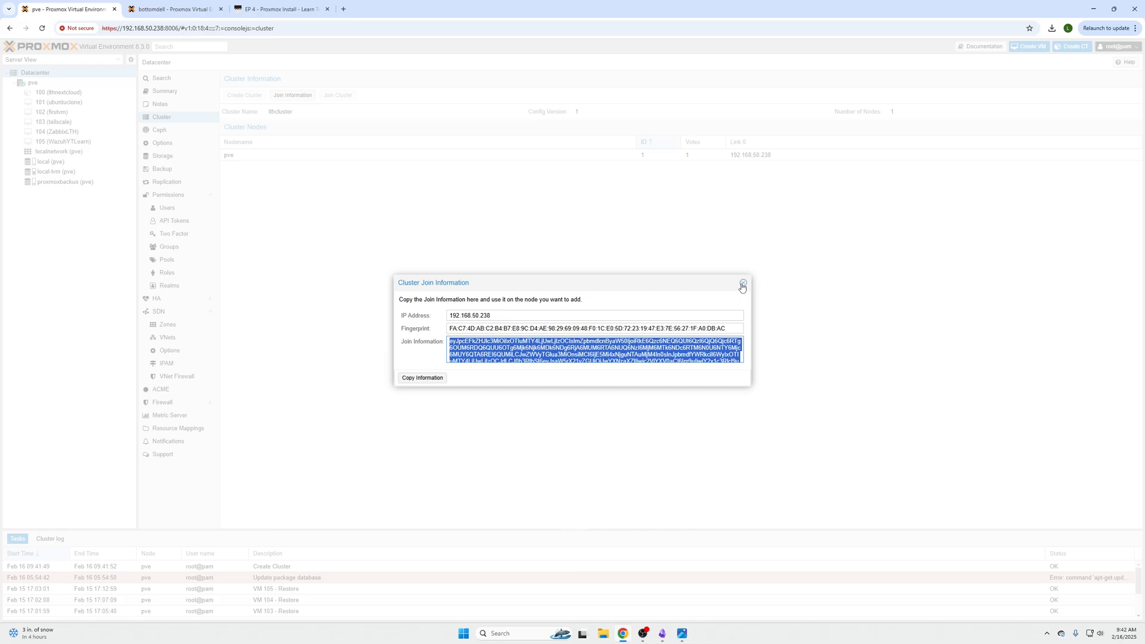
click(741, 284)
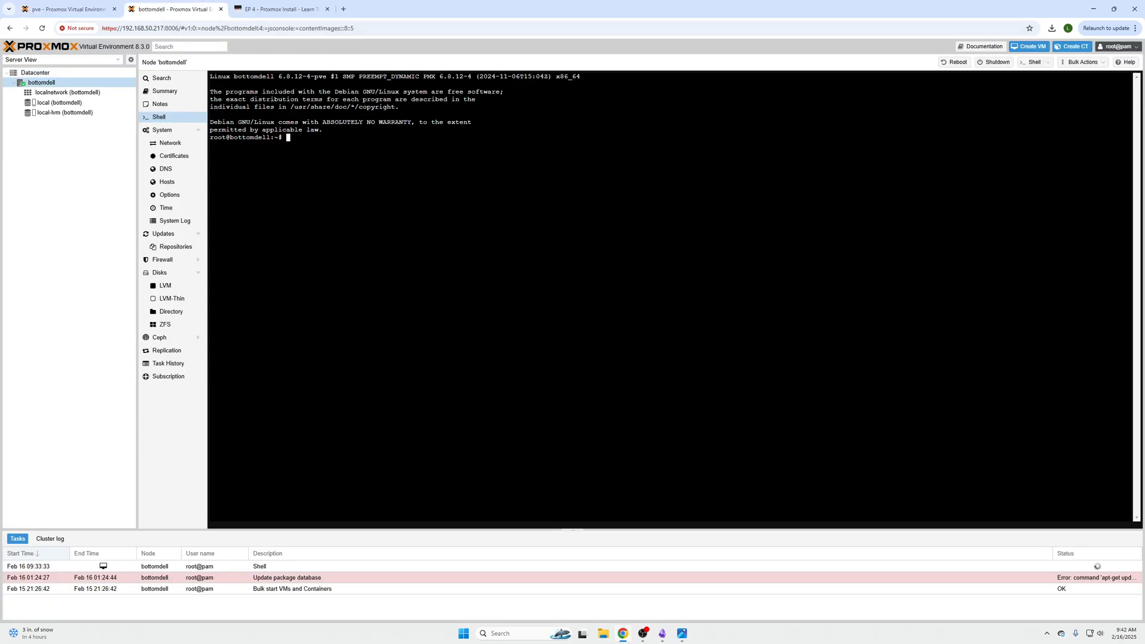
mouse_move(509, 205)
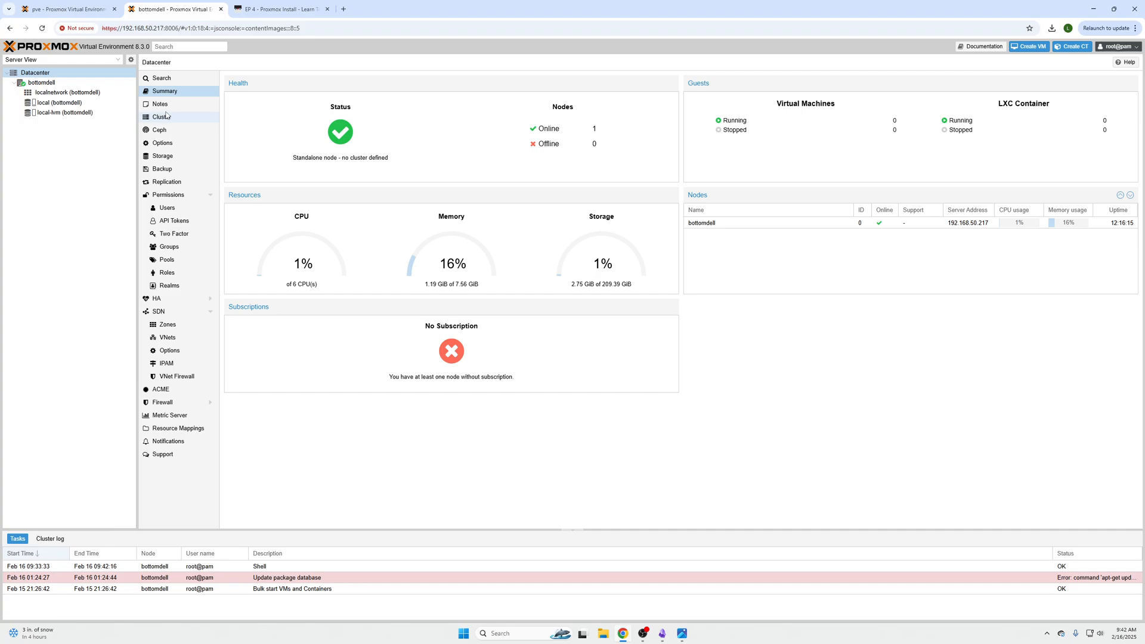
Open bottomdell's Datacenter cluster settings and begin joining an existing cluster
click(162, 117)
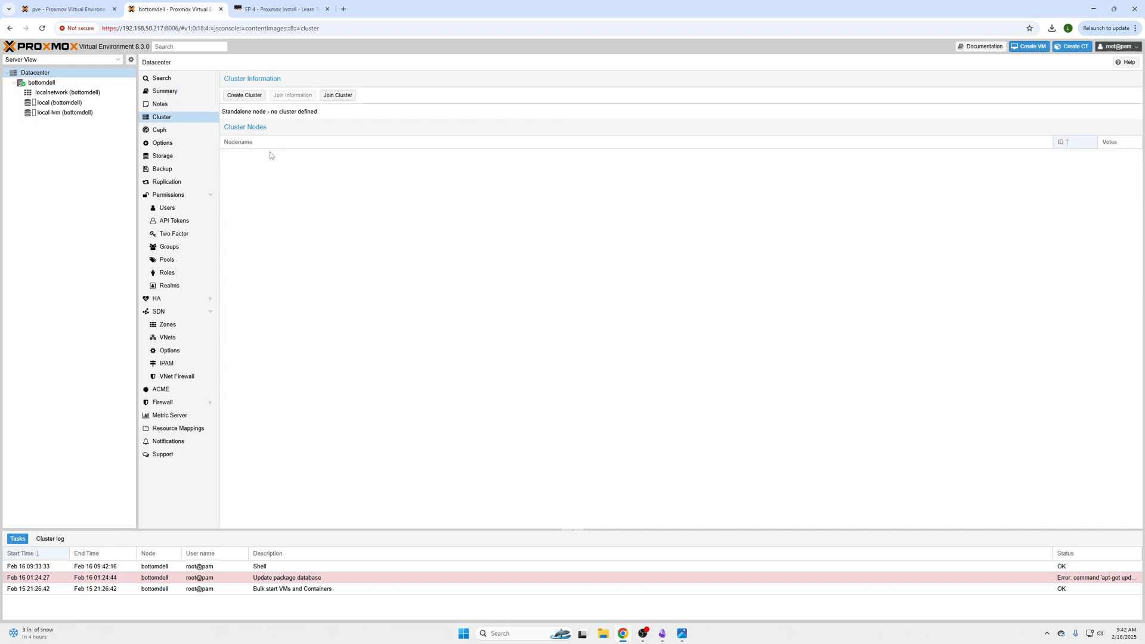
mouse_move(344, 132)
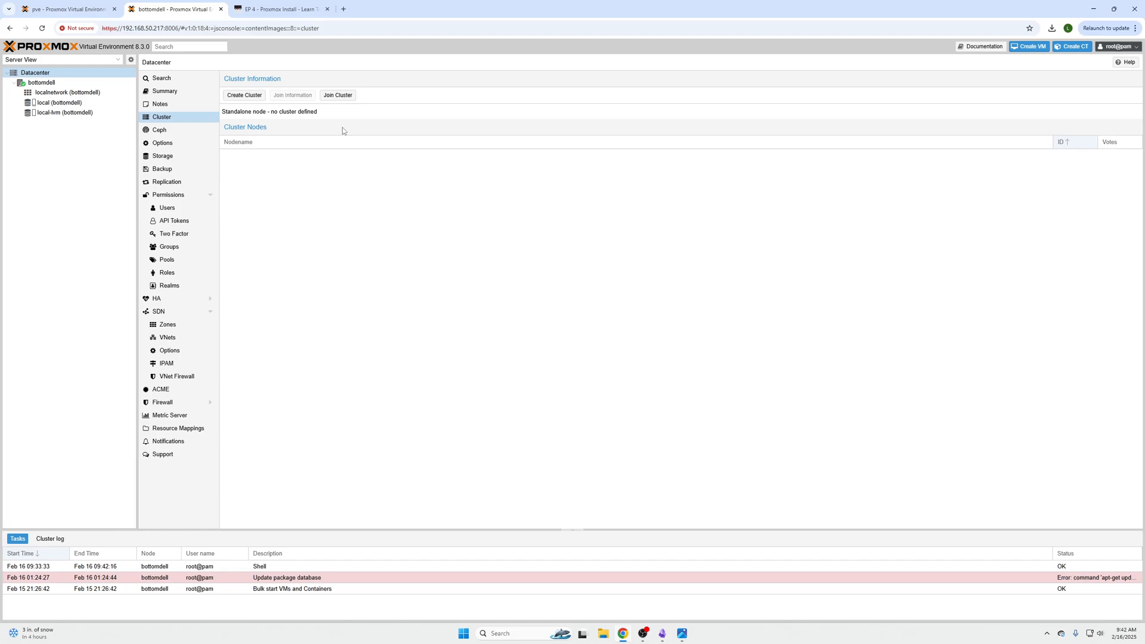
click(337, 94)
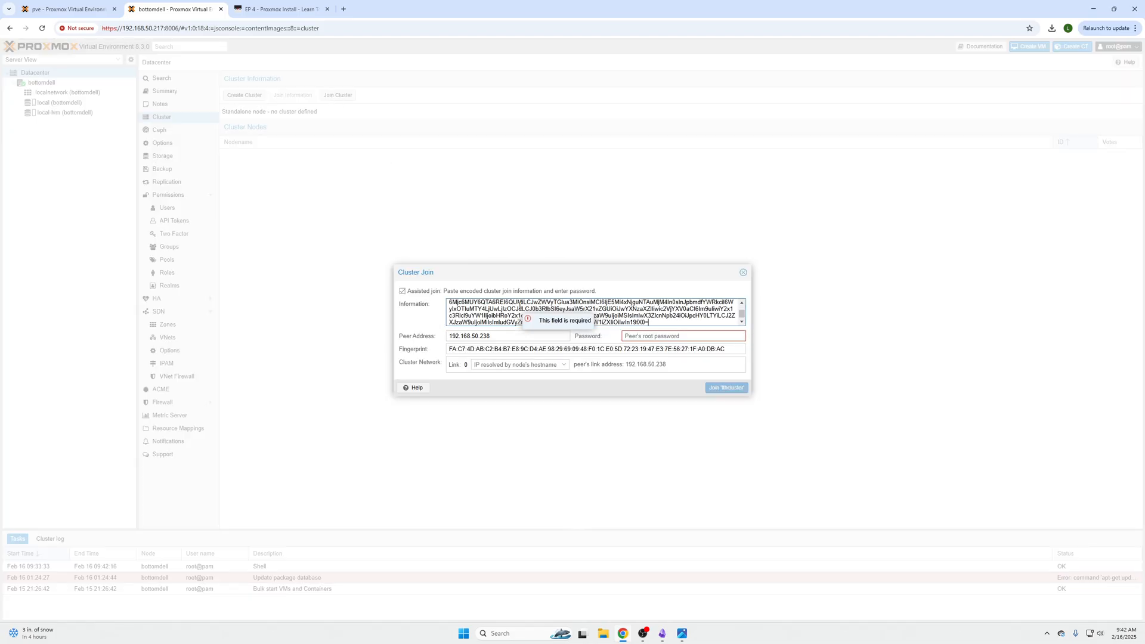
Complete bottomdell's join form with the peer root password and link 0 address 192.168.50.217
click(591, 313)
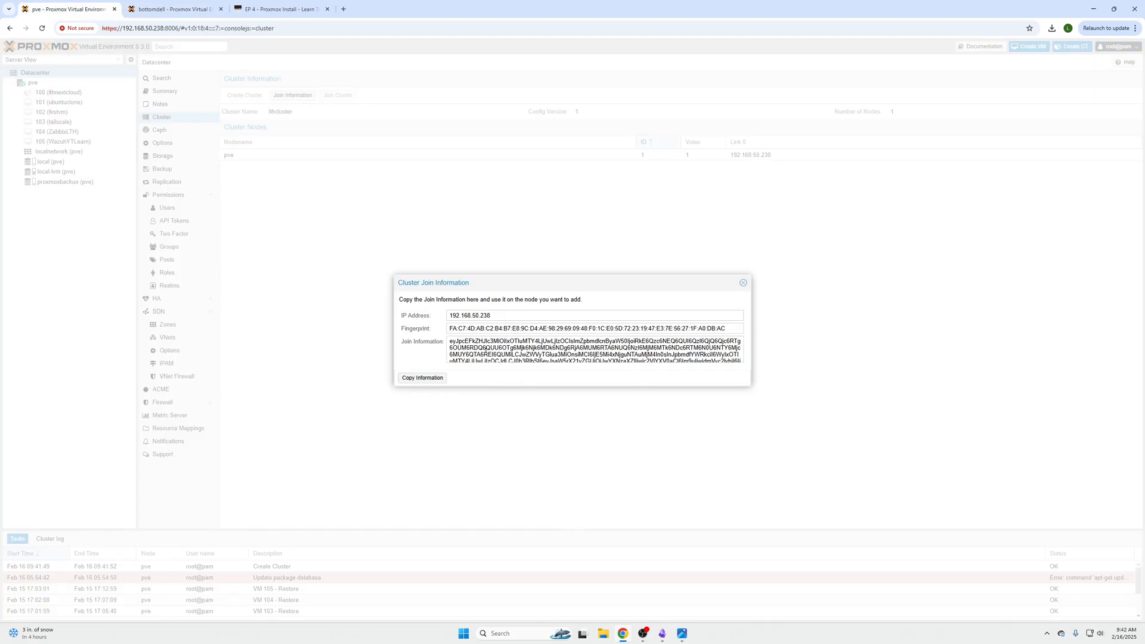
click(173, 9)
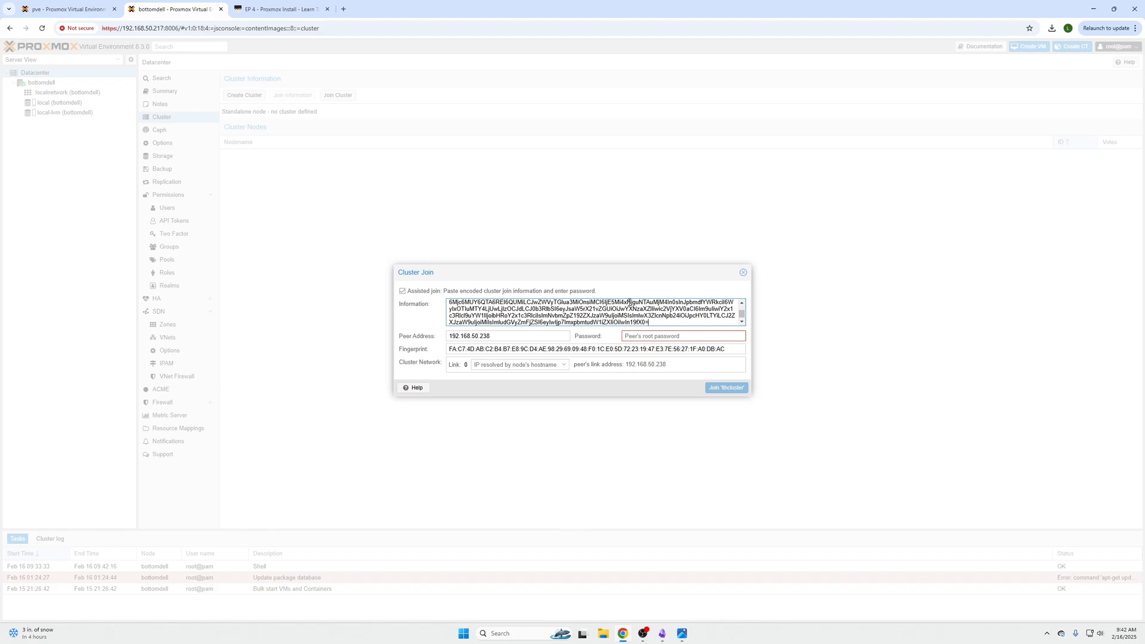
mouse_move(513, 339)
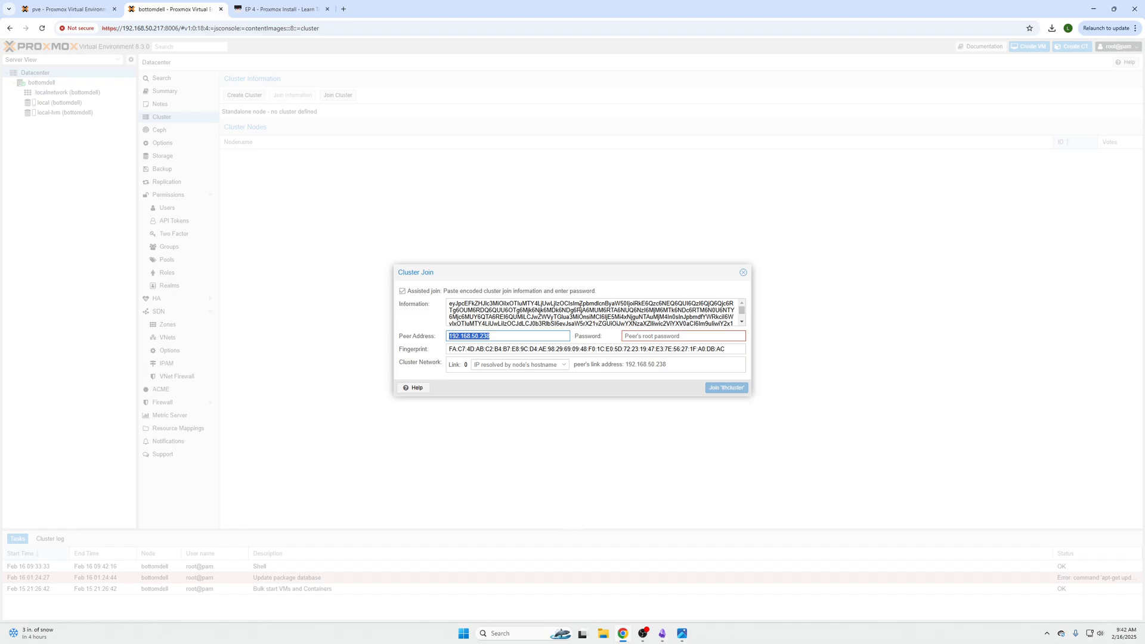
scroll(down, 3)
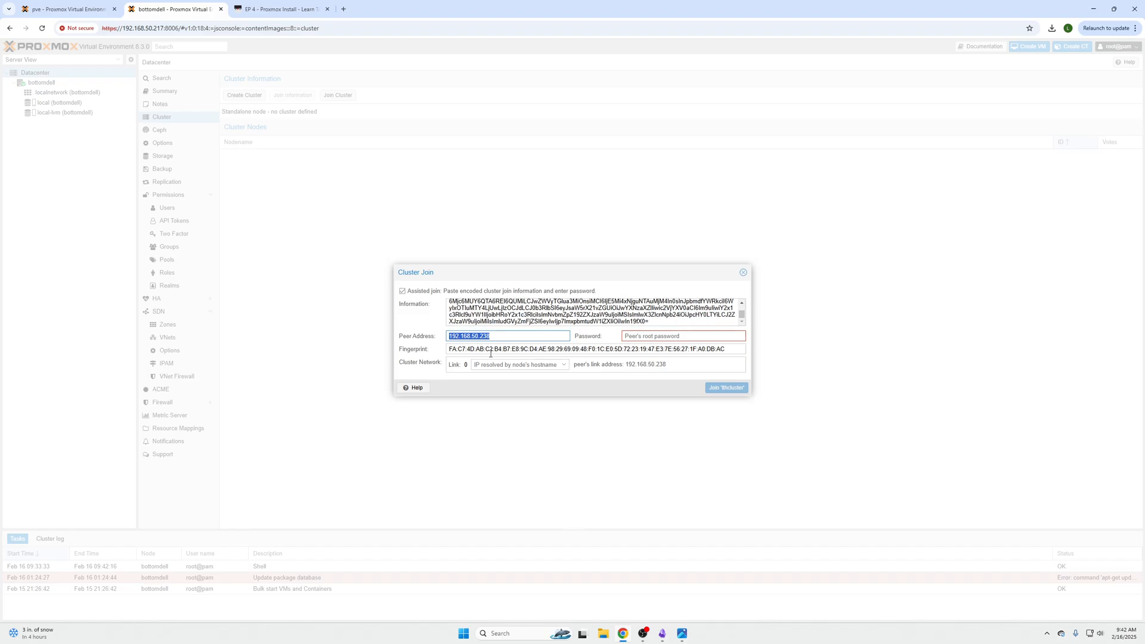
click(682, 335)
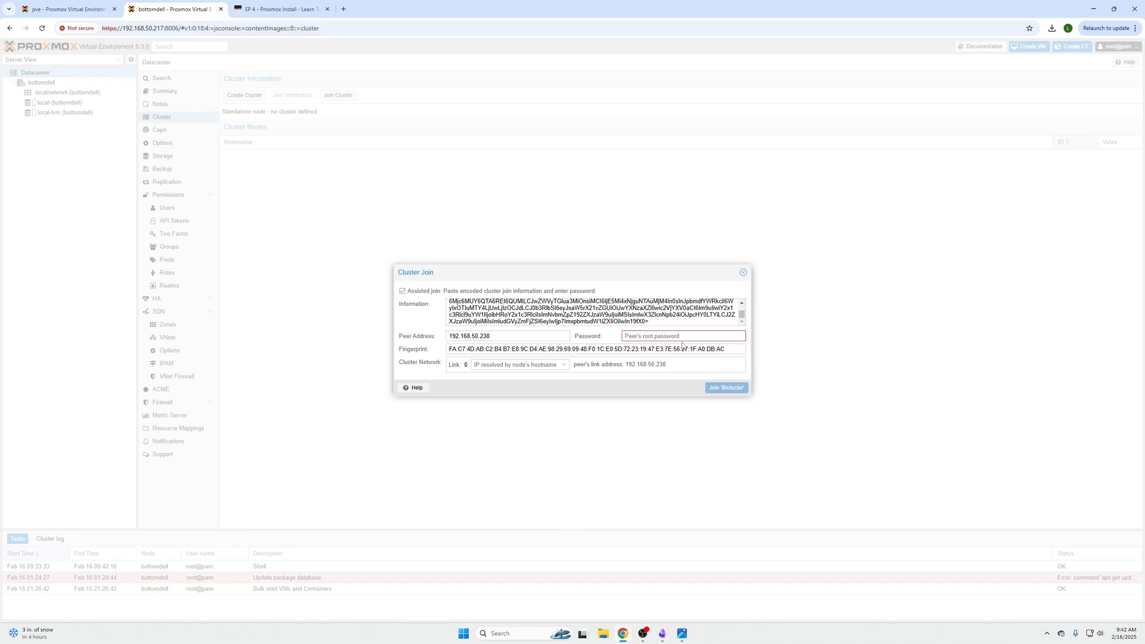
text(password)
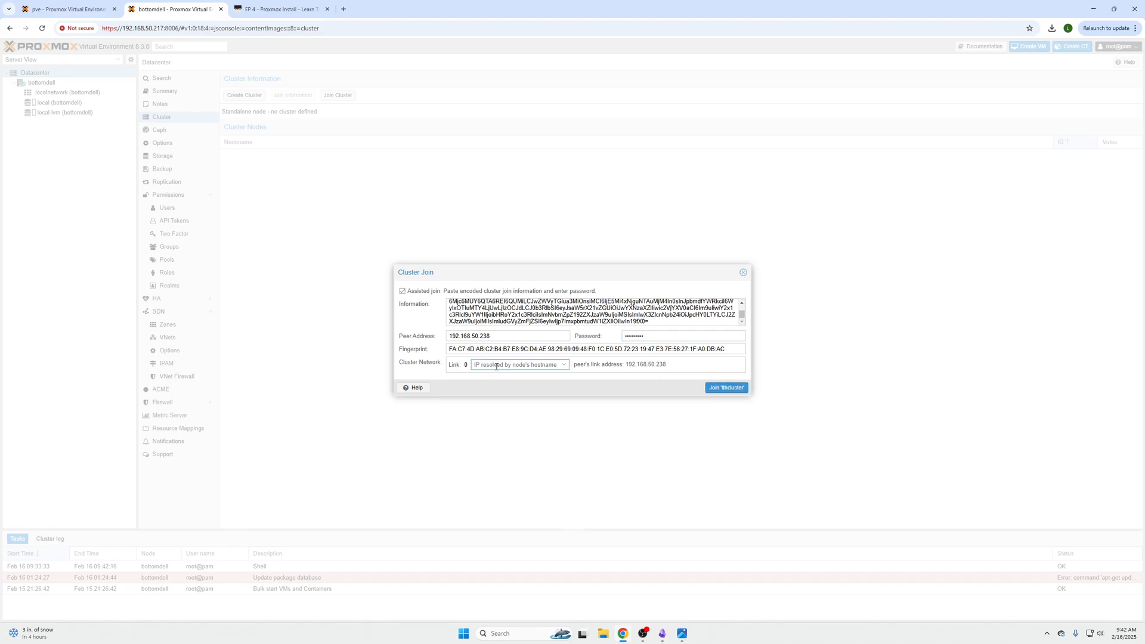
click(518, 364)
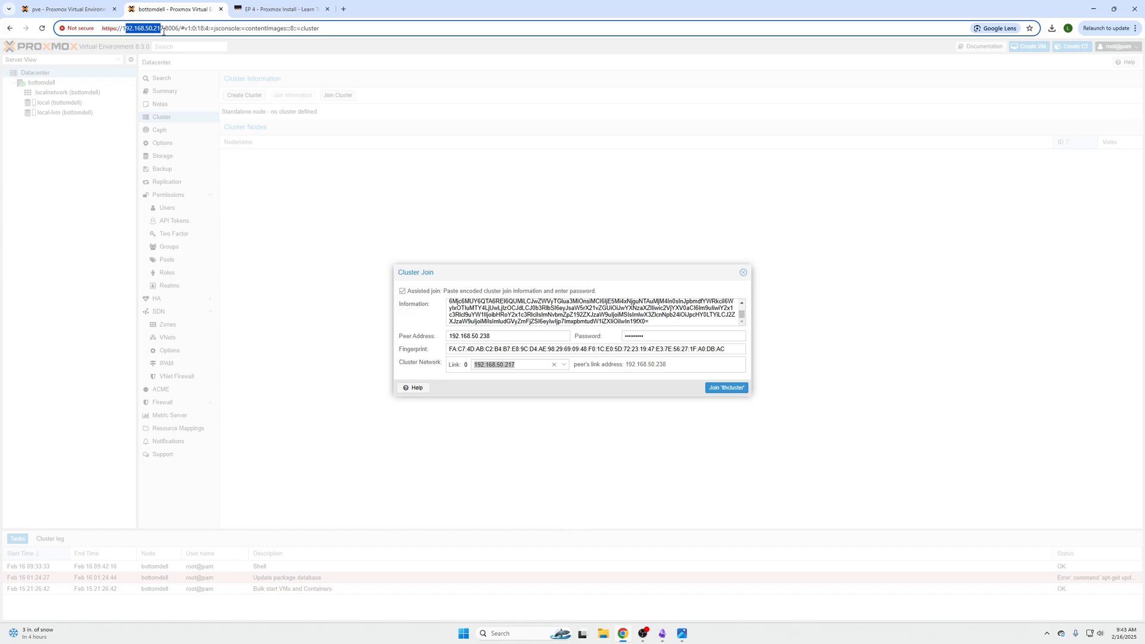
triple_click(507, 364)
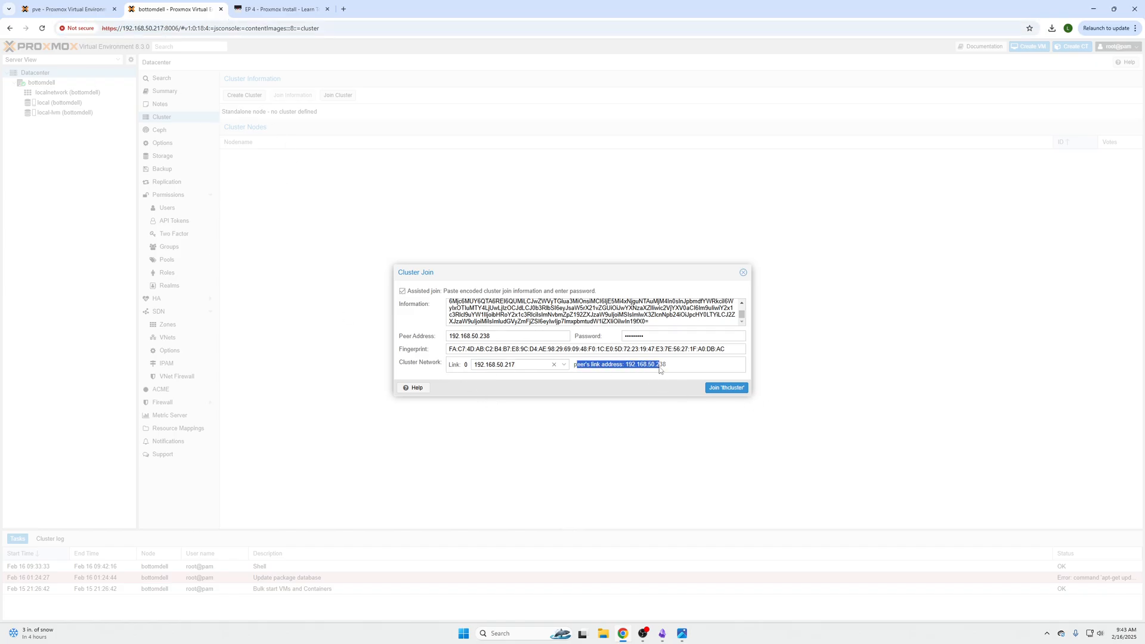
click(672, 368)
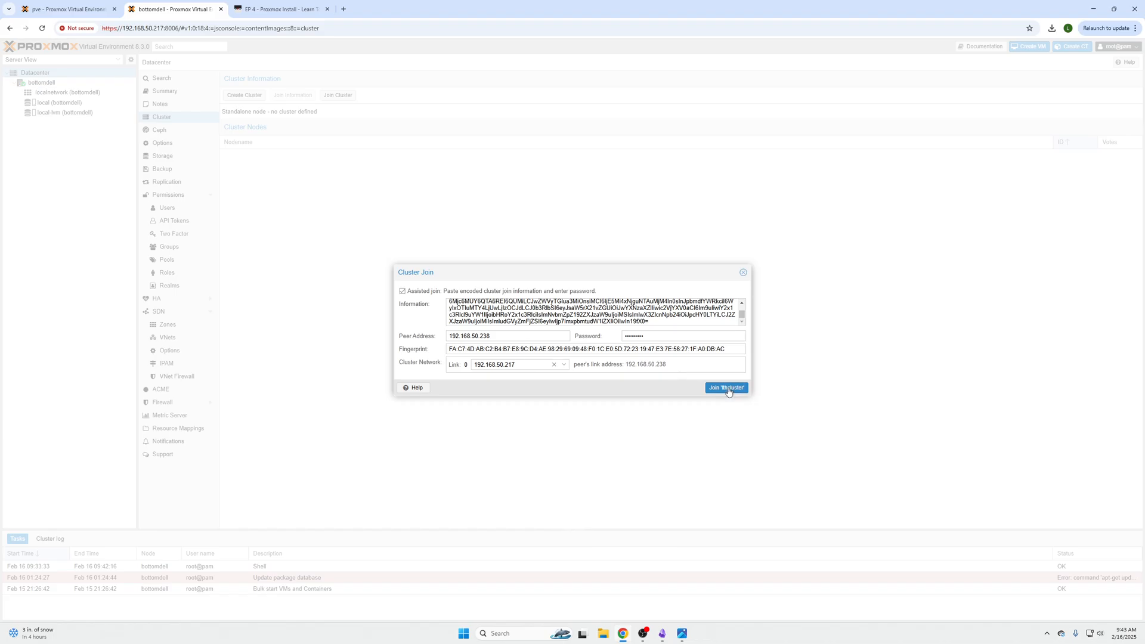
Join bottomdell to lthcluster, follow the task output, and log back in as root
click(725, 387)
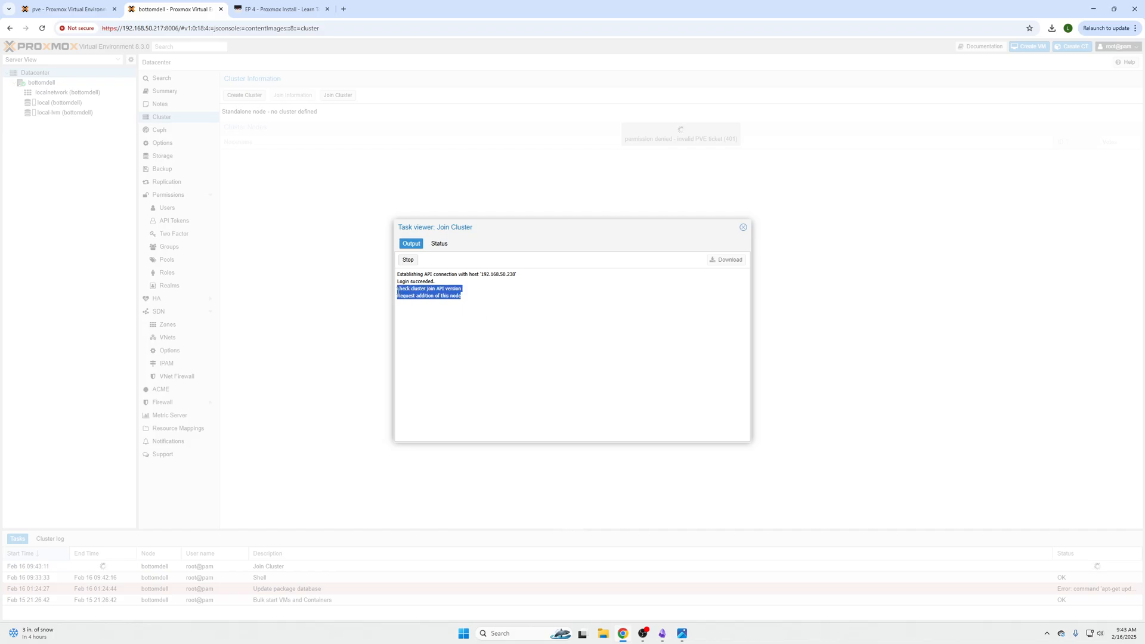
click(662, 286)
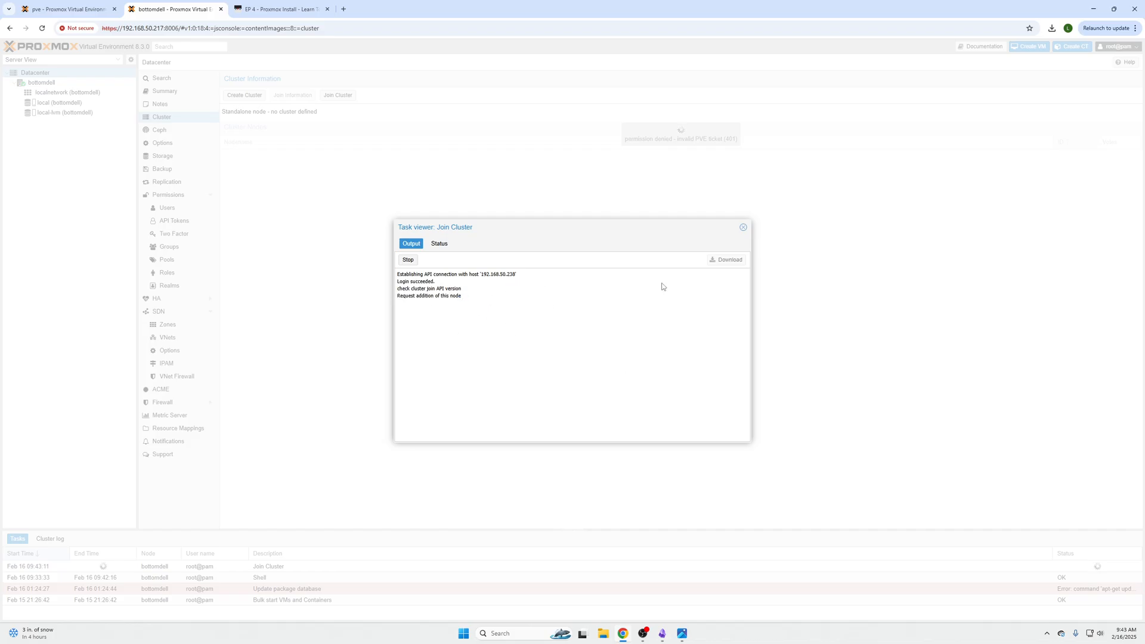
click(742, 227)
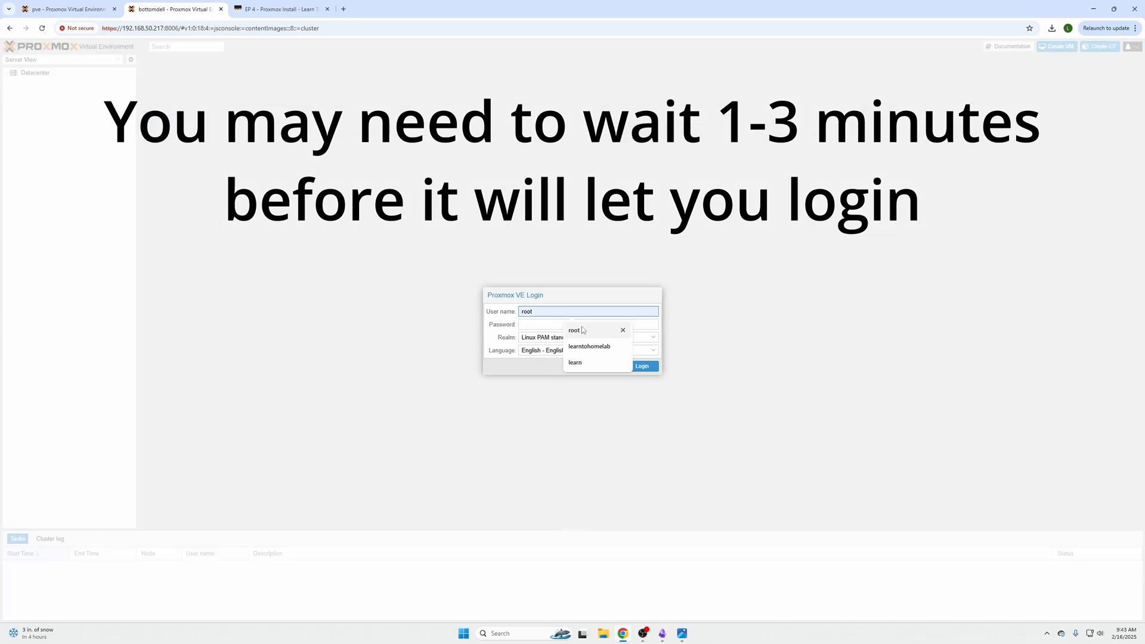
click(640, 365)
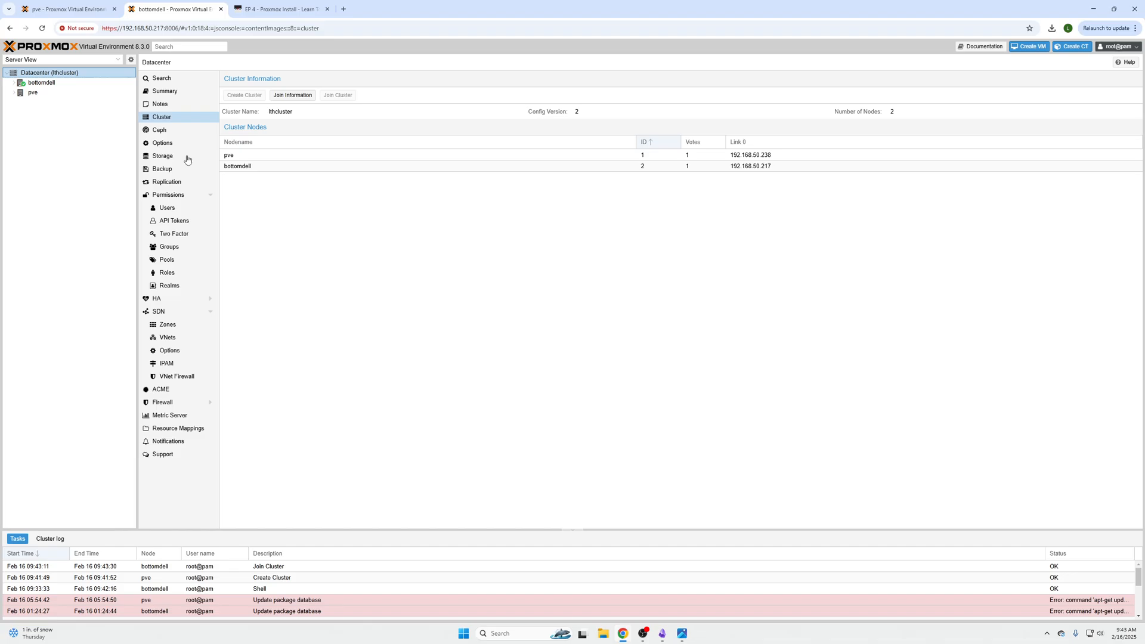
Expand bottomdell and pve in the tree to show guests and storage, then reopen the diagram
click(14, 83)
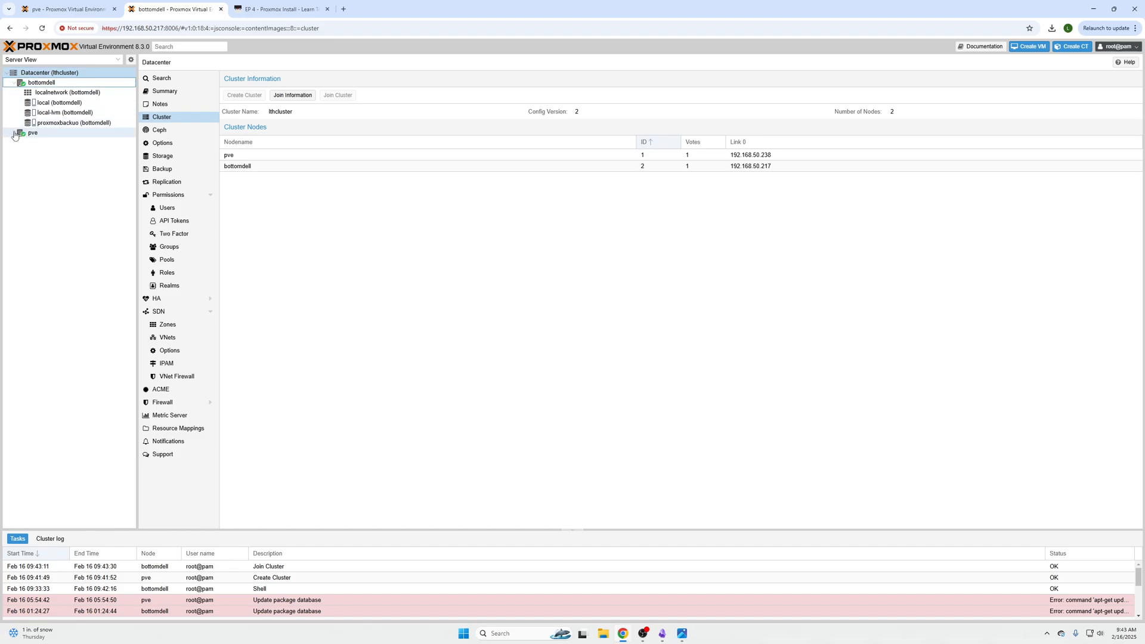
click(15, 133)
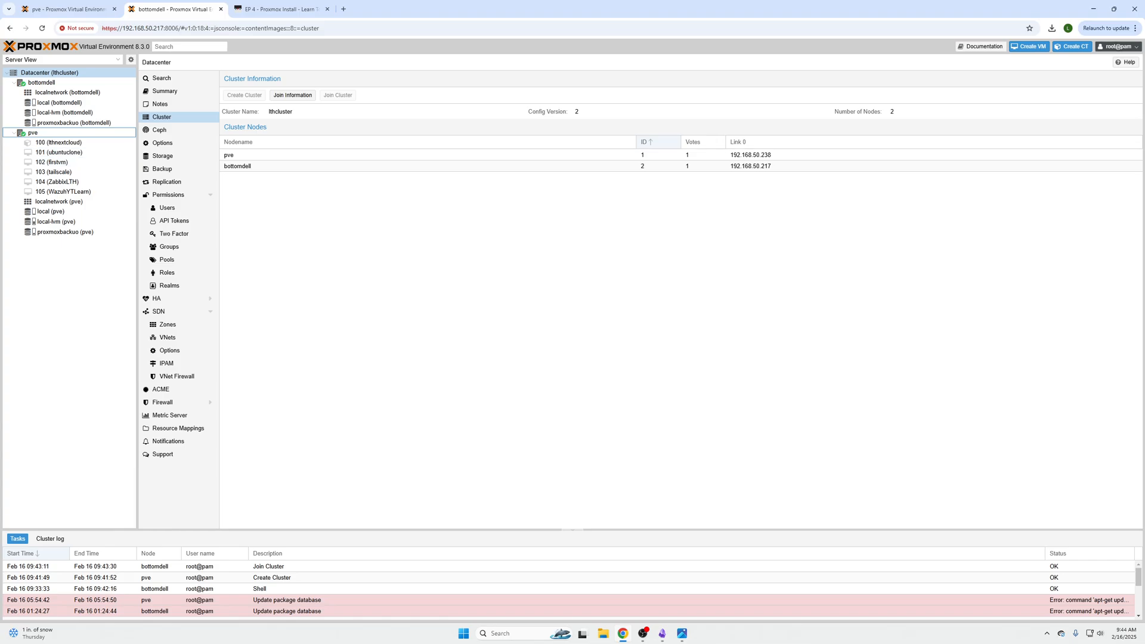
mouse_move(289, 202)
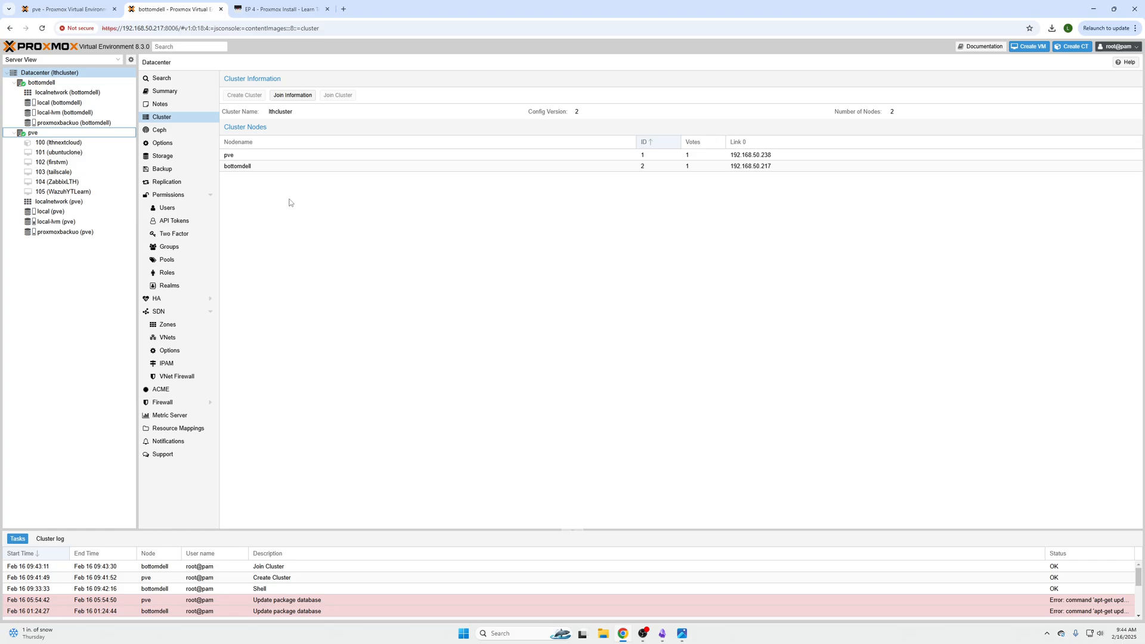
mouse_move(572, 618)
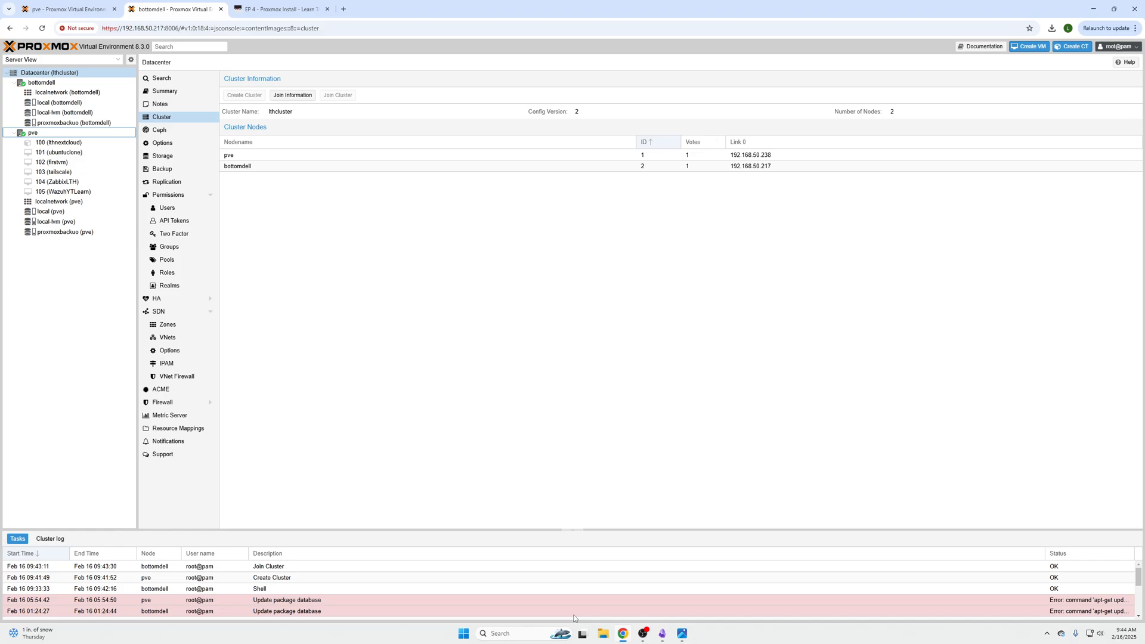
click(680, 633)
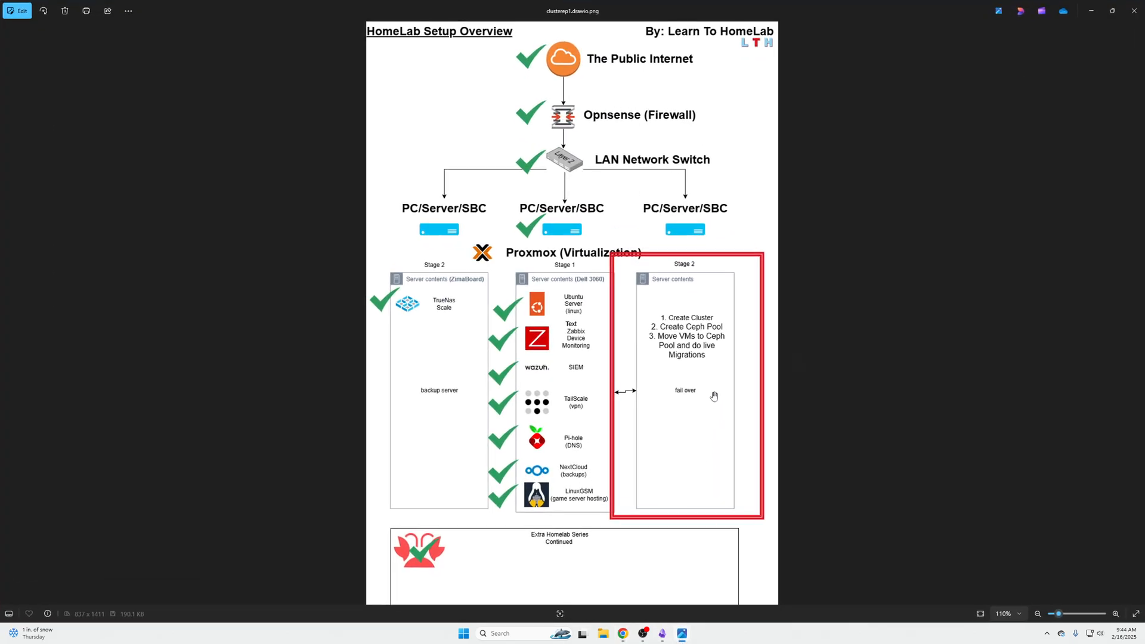